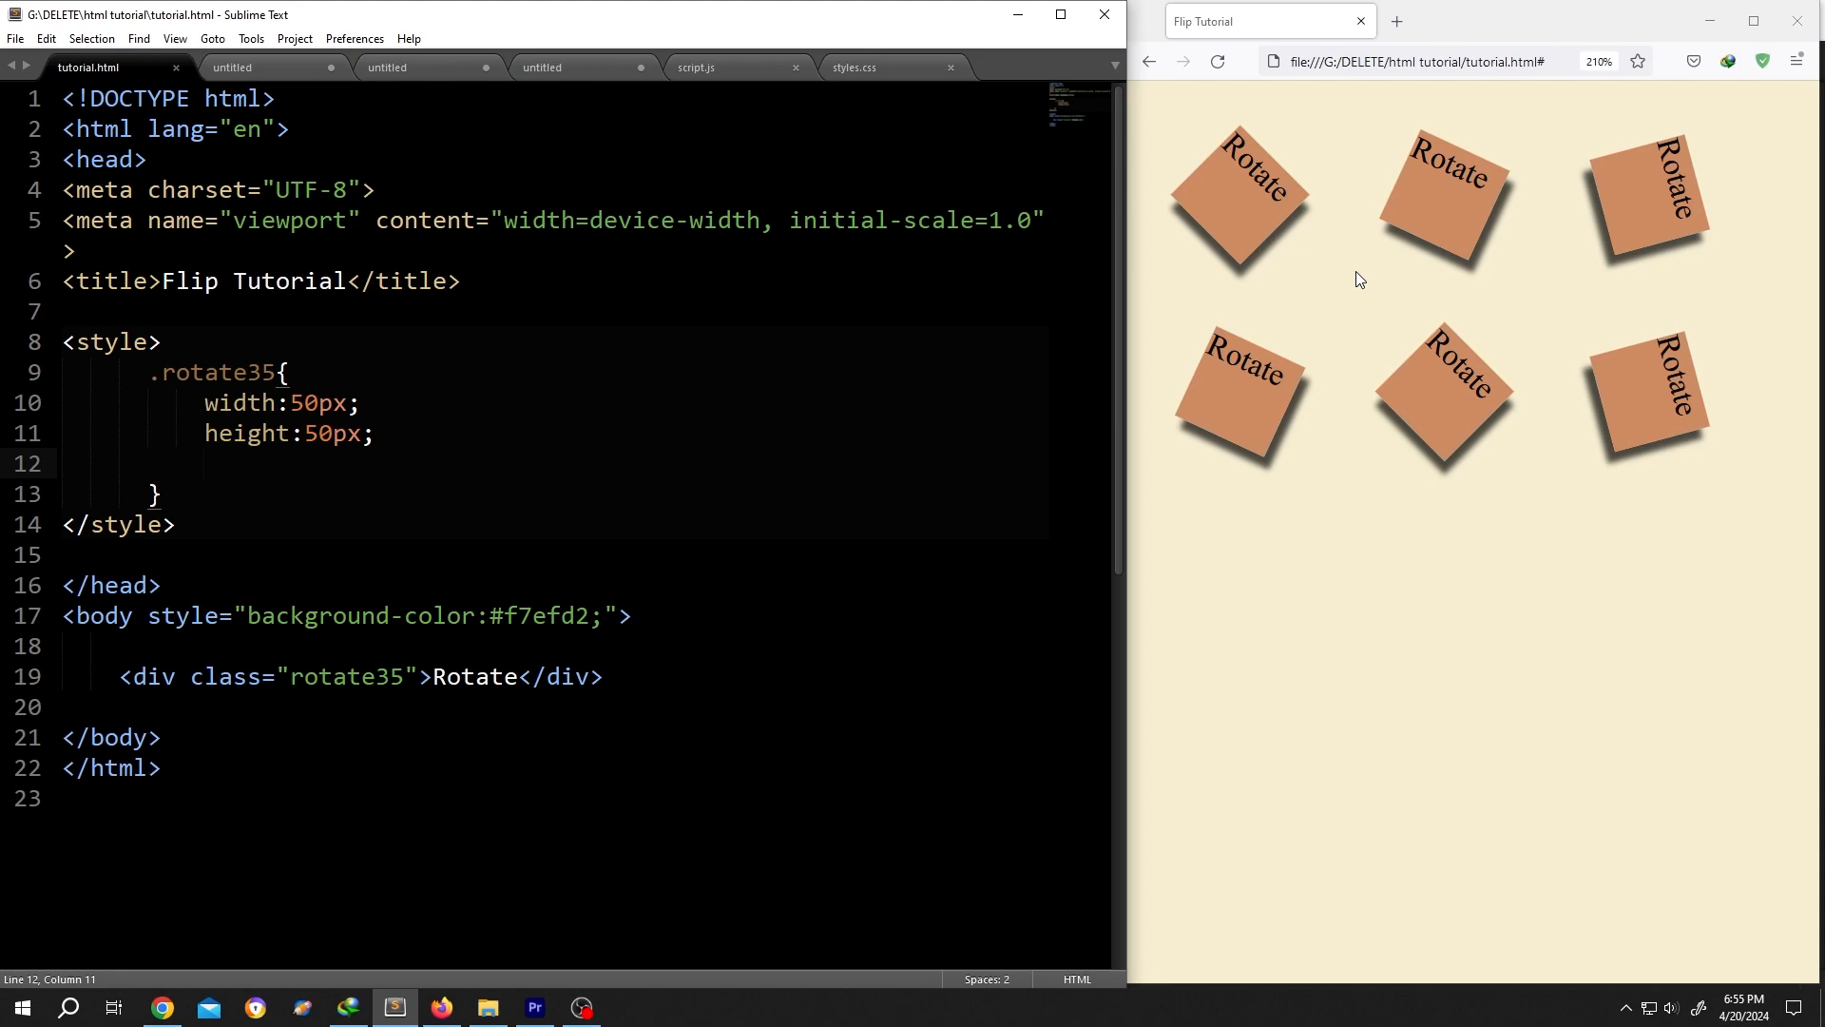
mouse_move(837, 216)
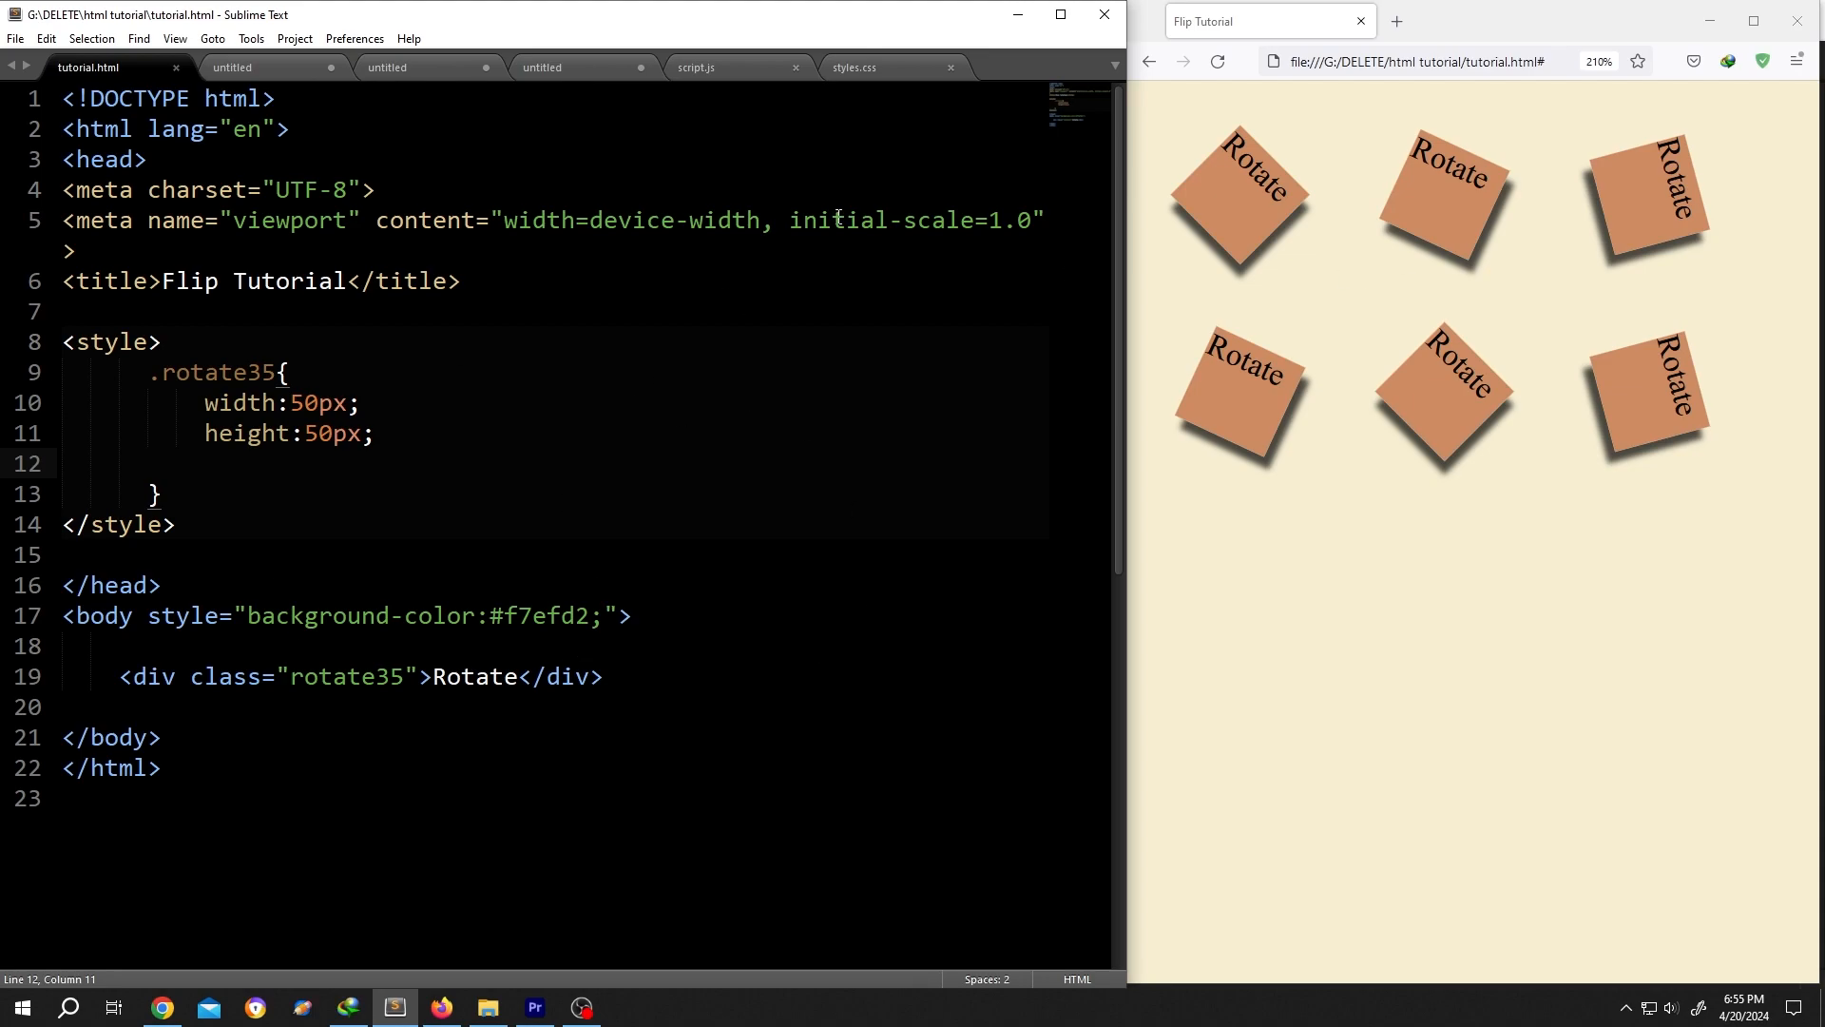
- Reload the browser preview and point out the div, its Rotate label and class attribute
click(1217, 61)
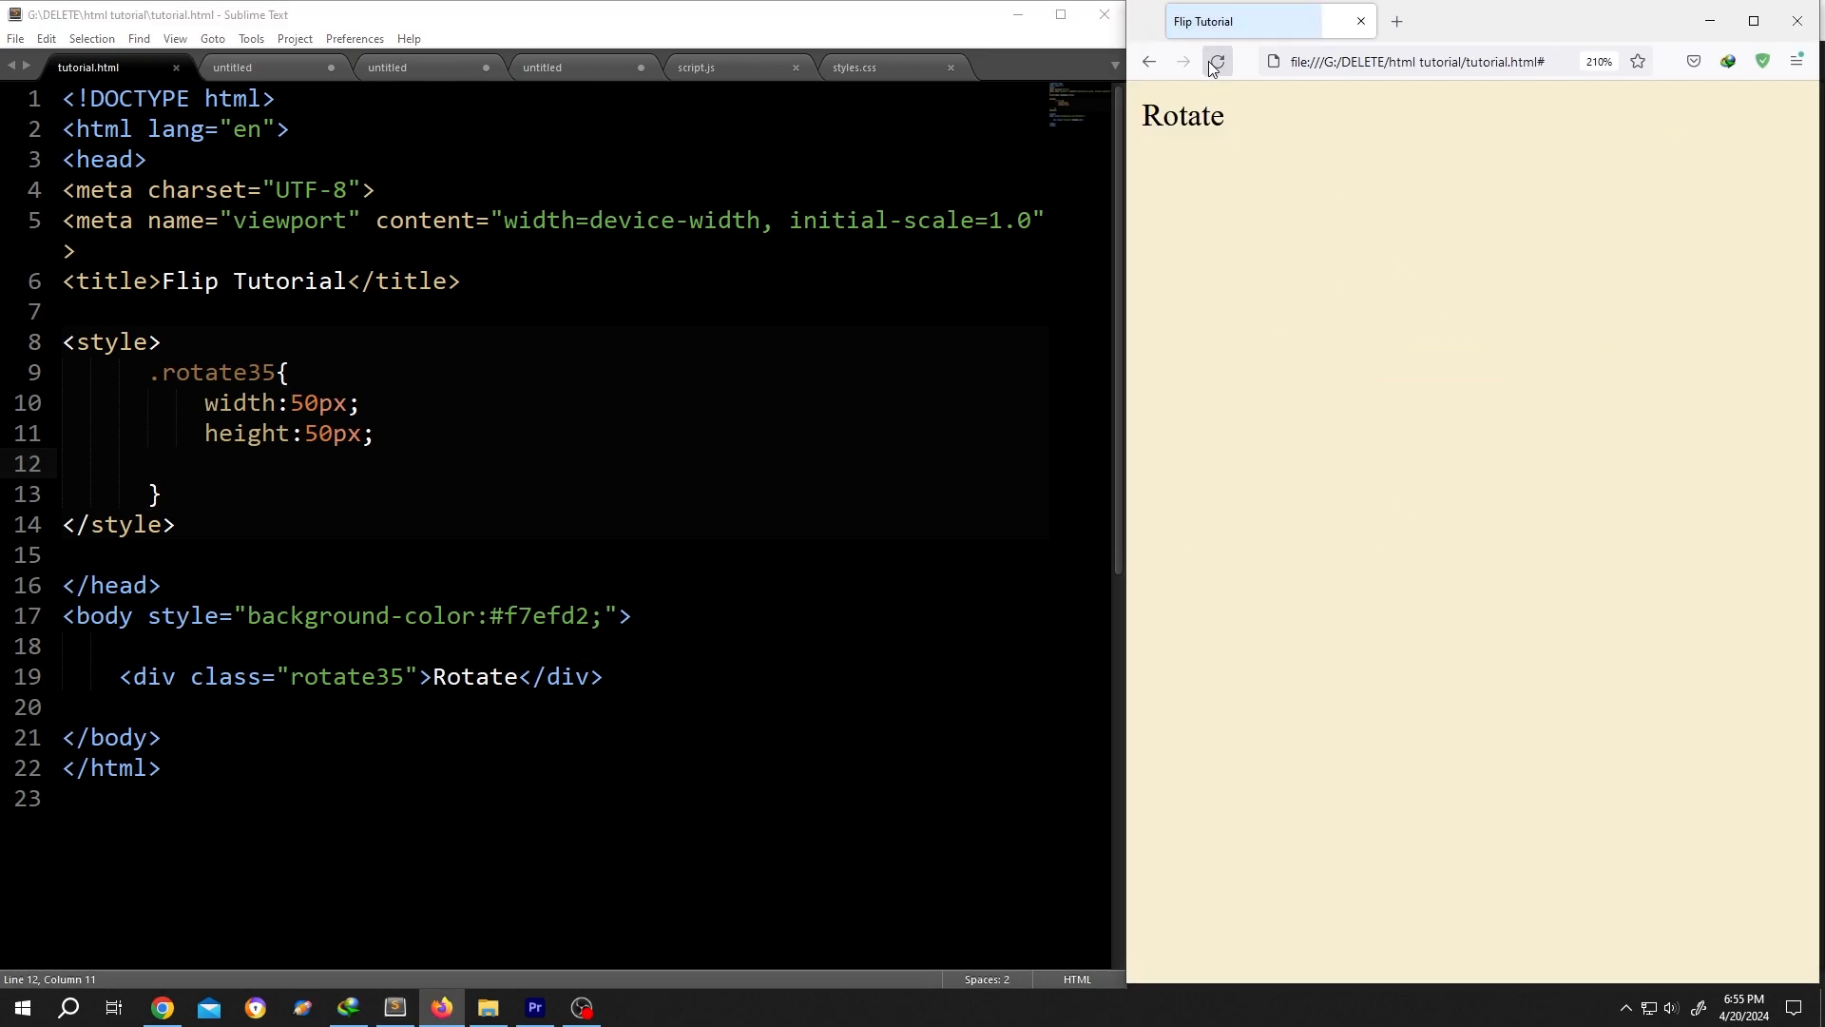
double_click(142, 677)
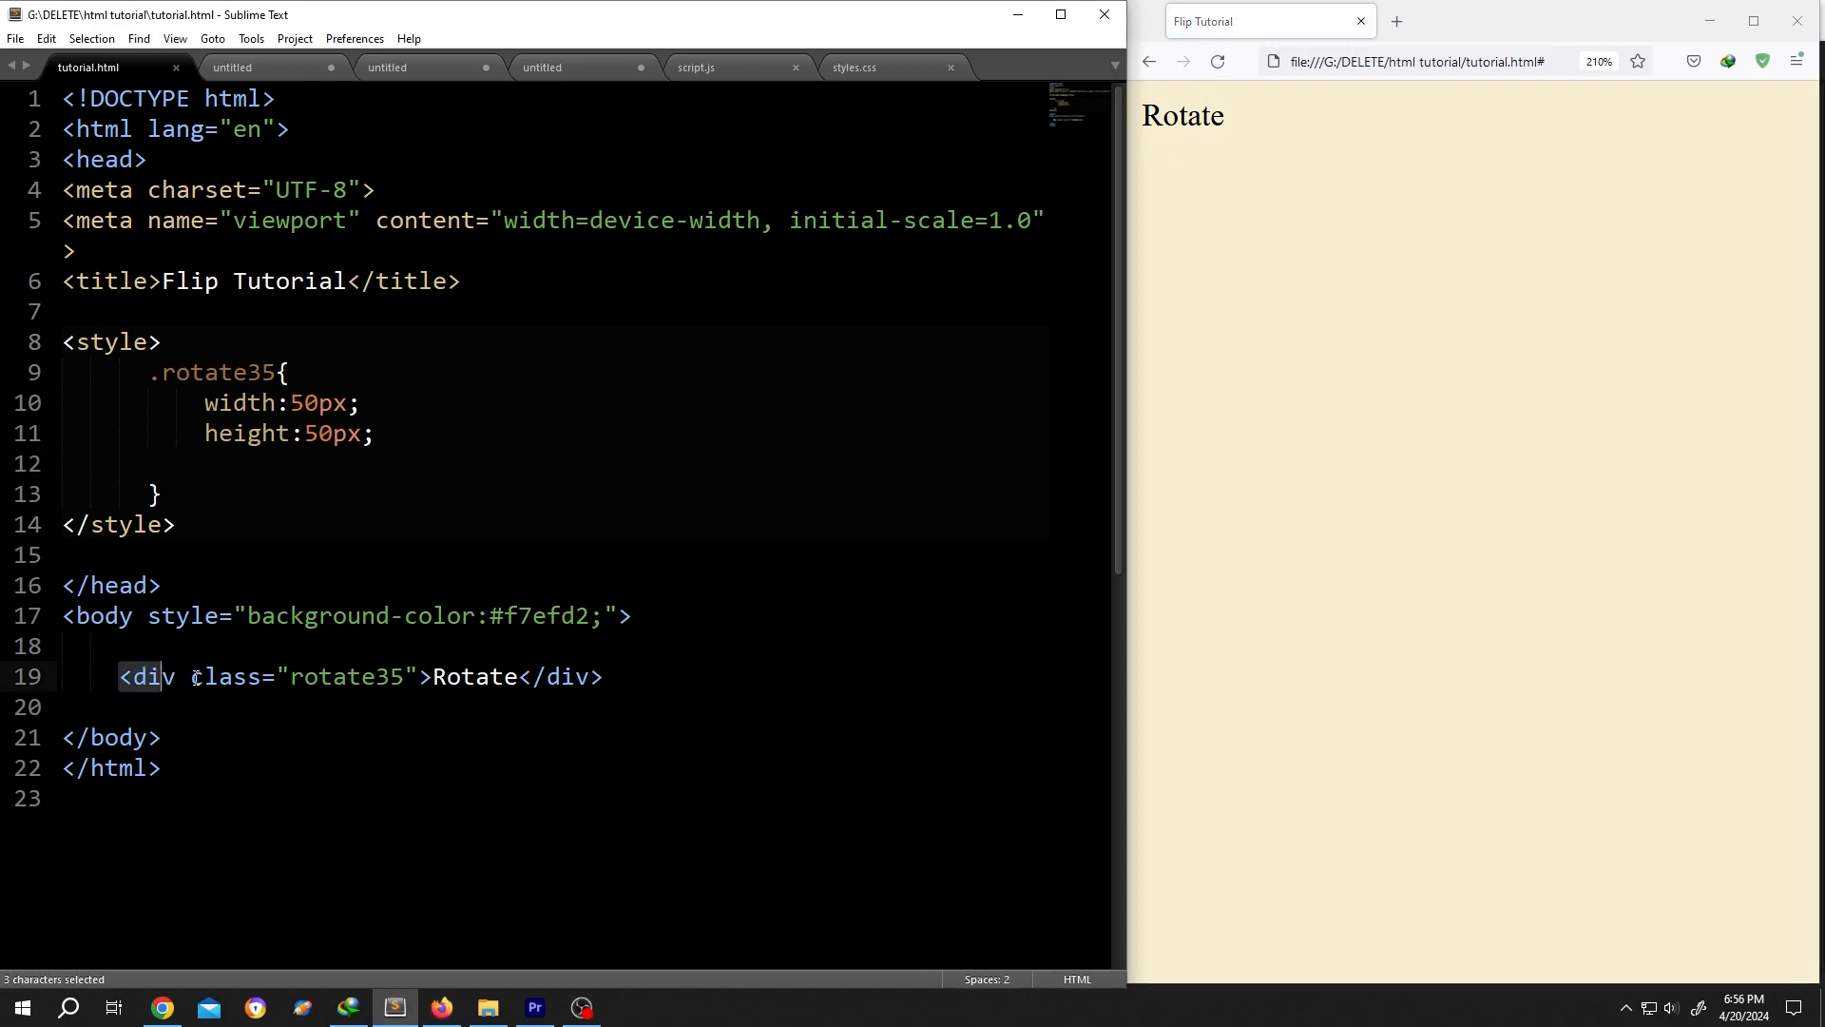
click(428, 677)
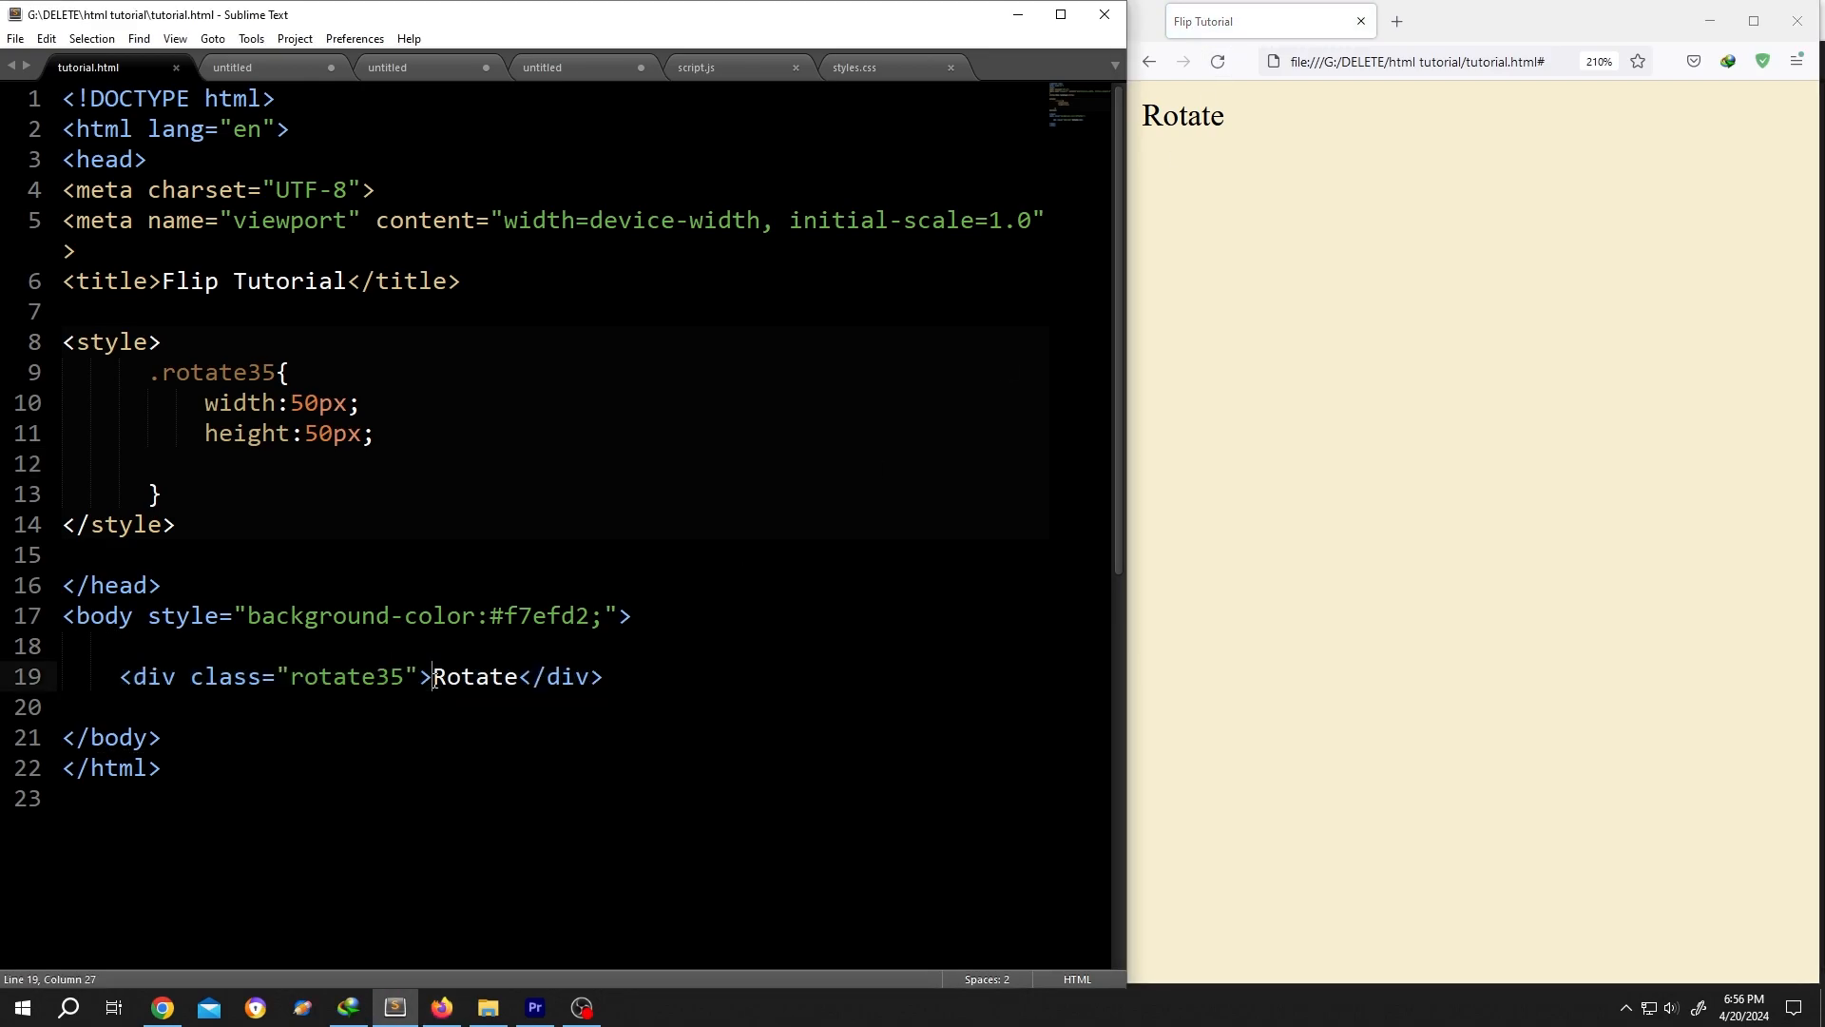
double_click(476, 677)
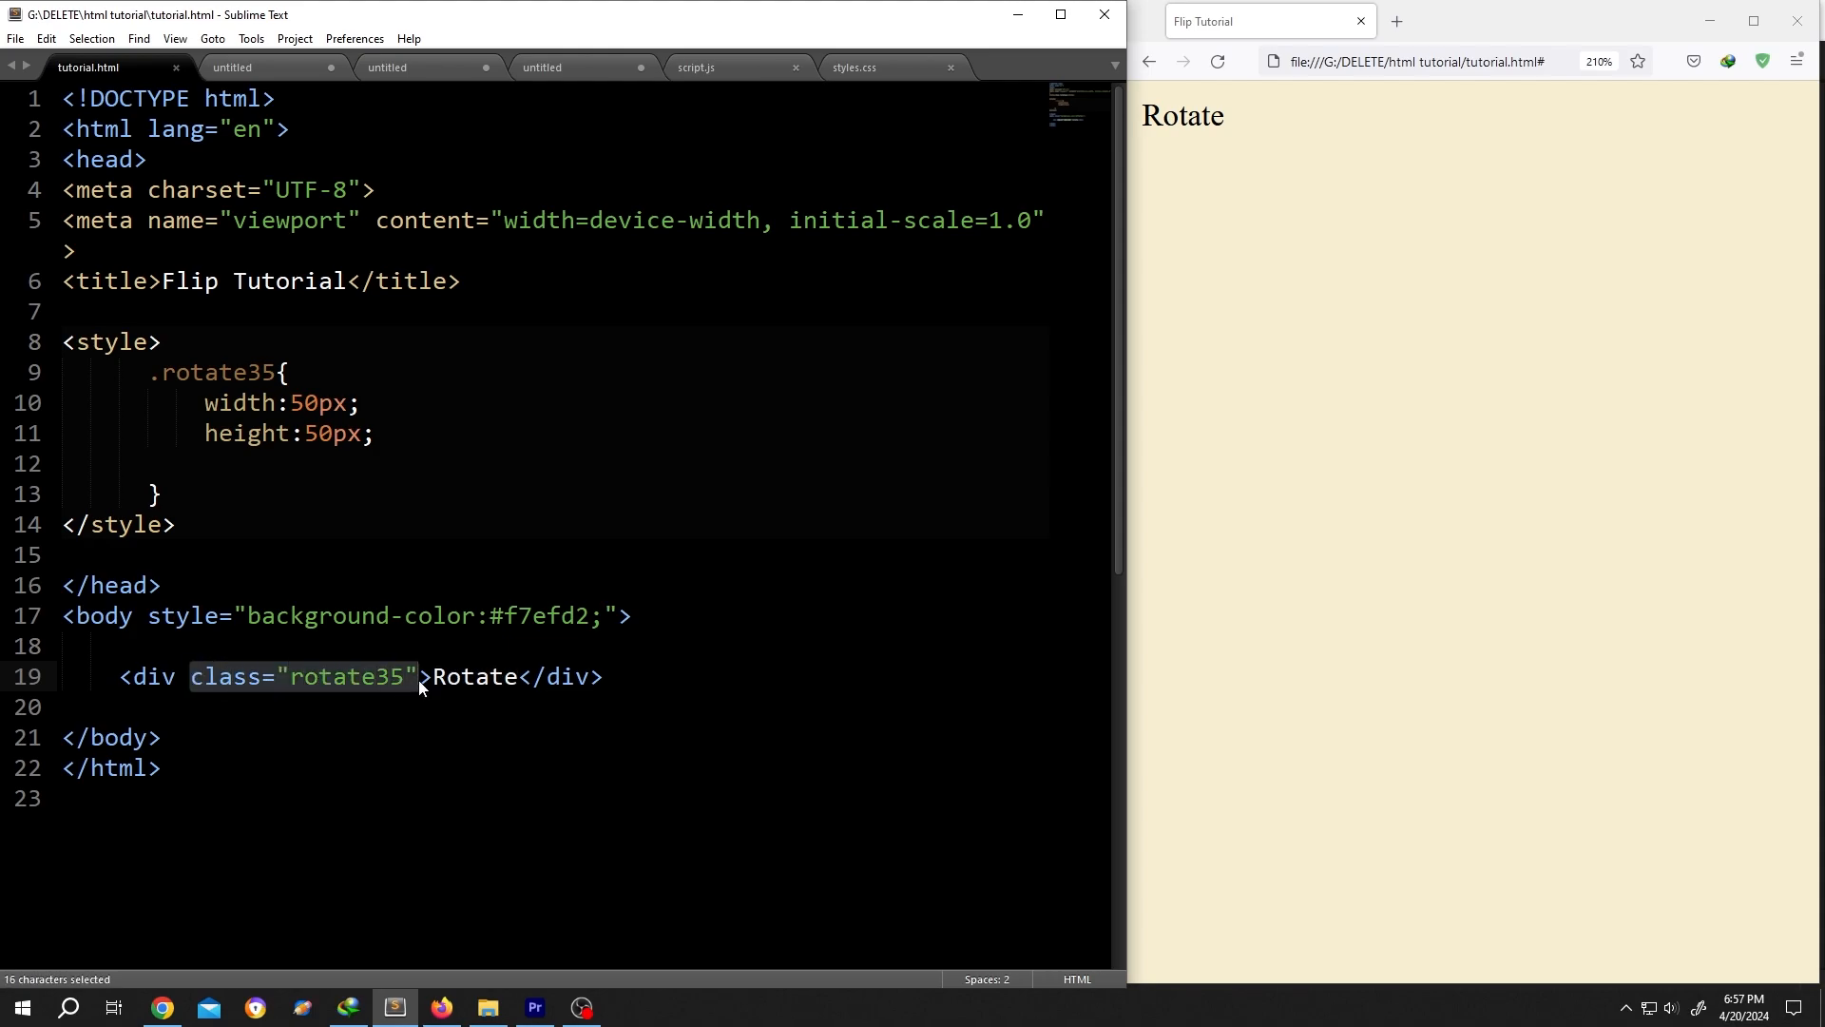
mouse_move(373, 698)
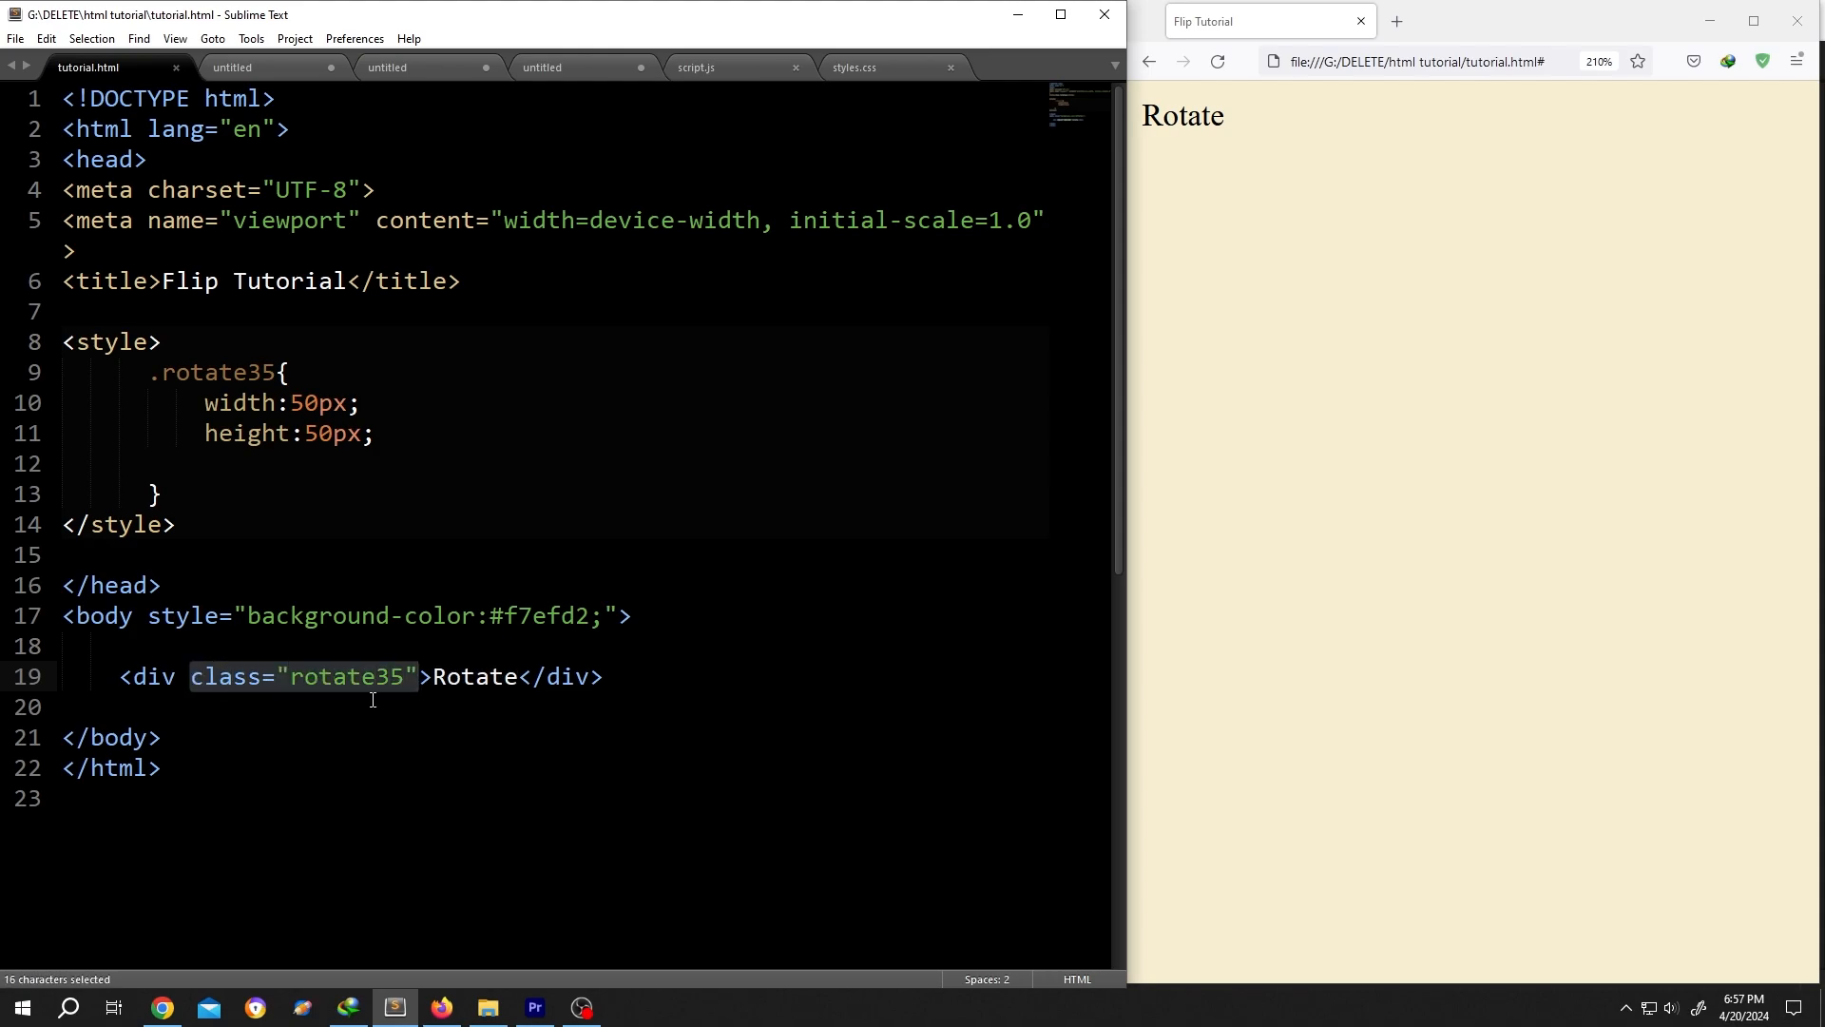
- Trace the rotate35 class to its .rotate35 rule in the style block, ending after the height declaration
click(68, 341)
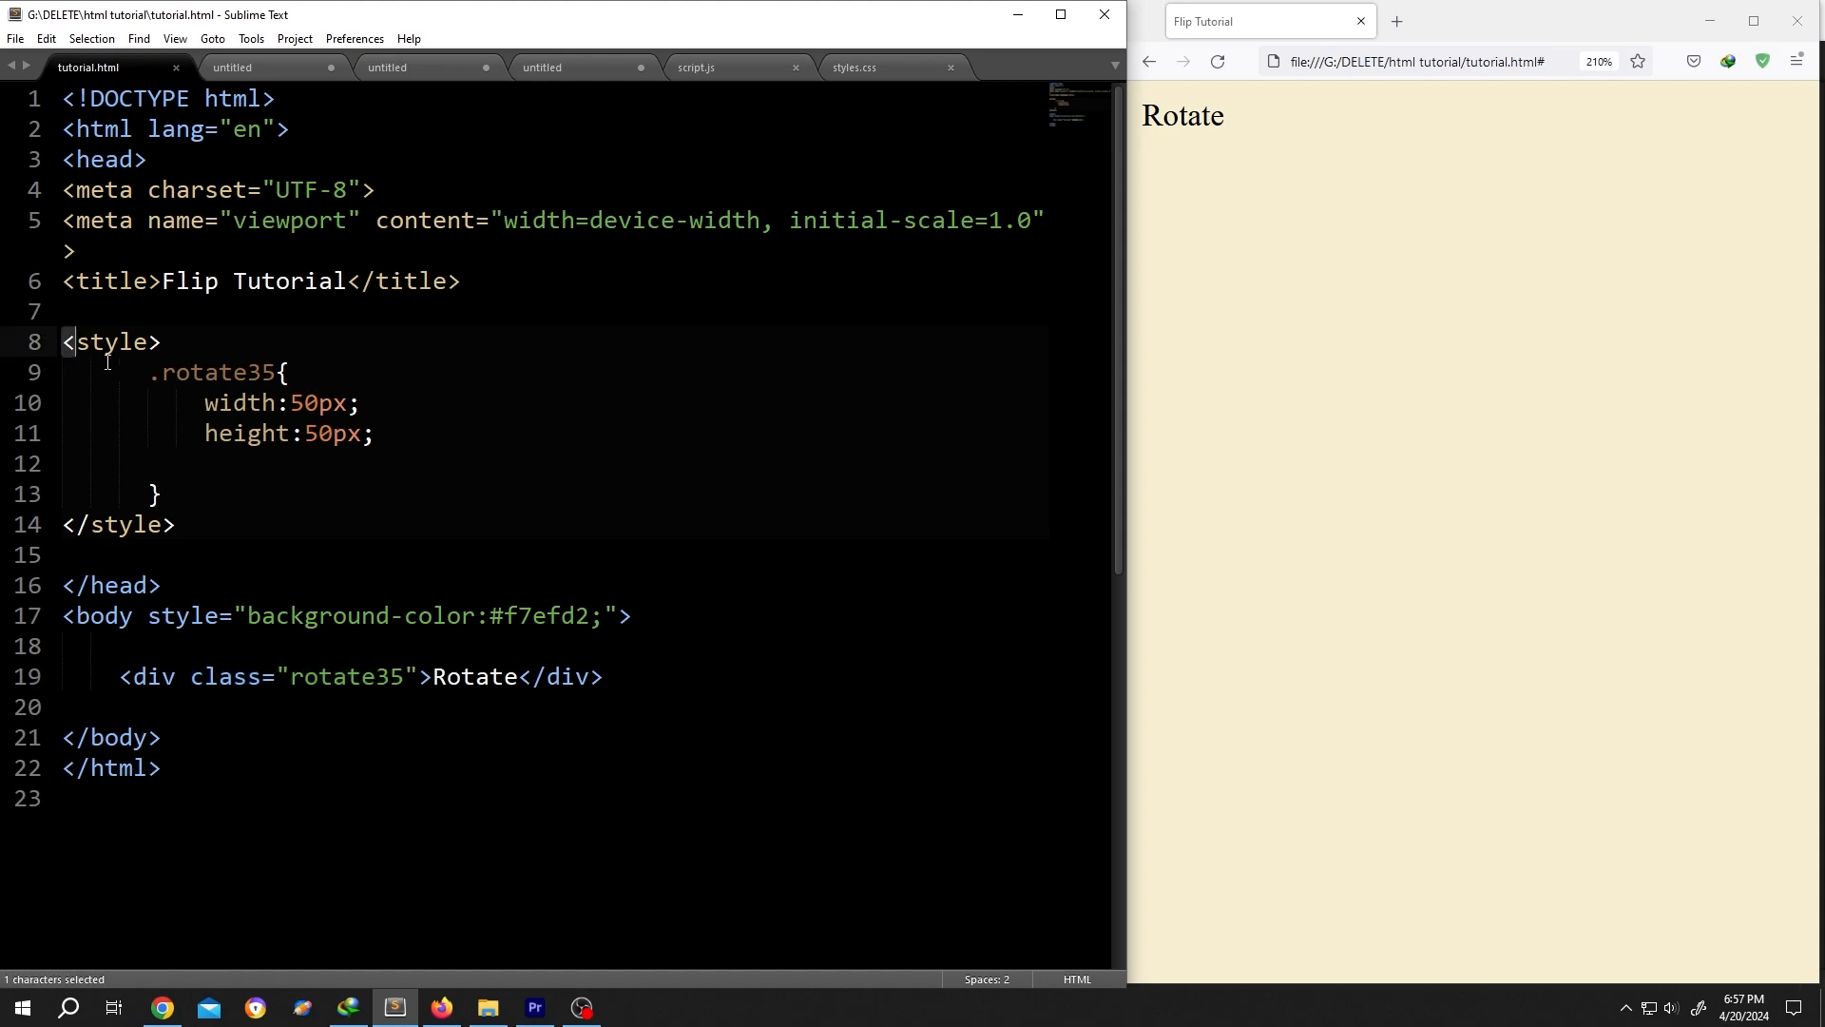
click(164, 371)
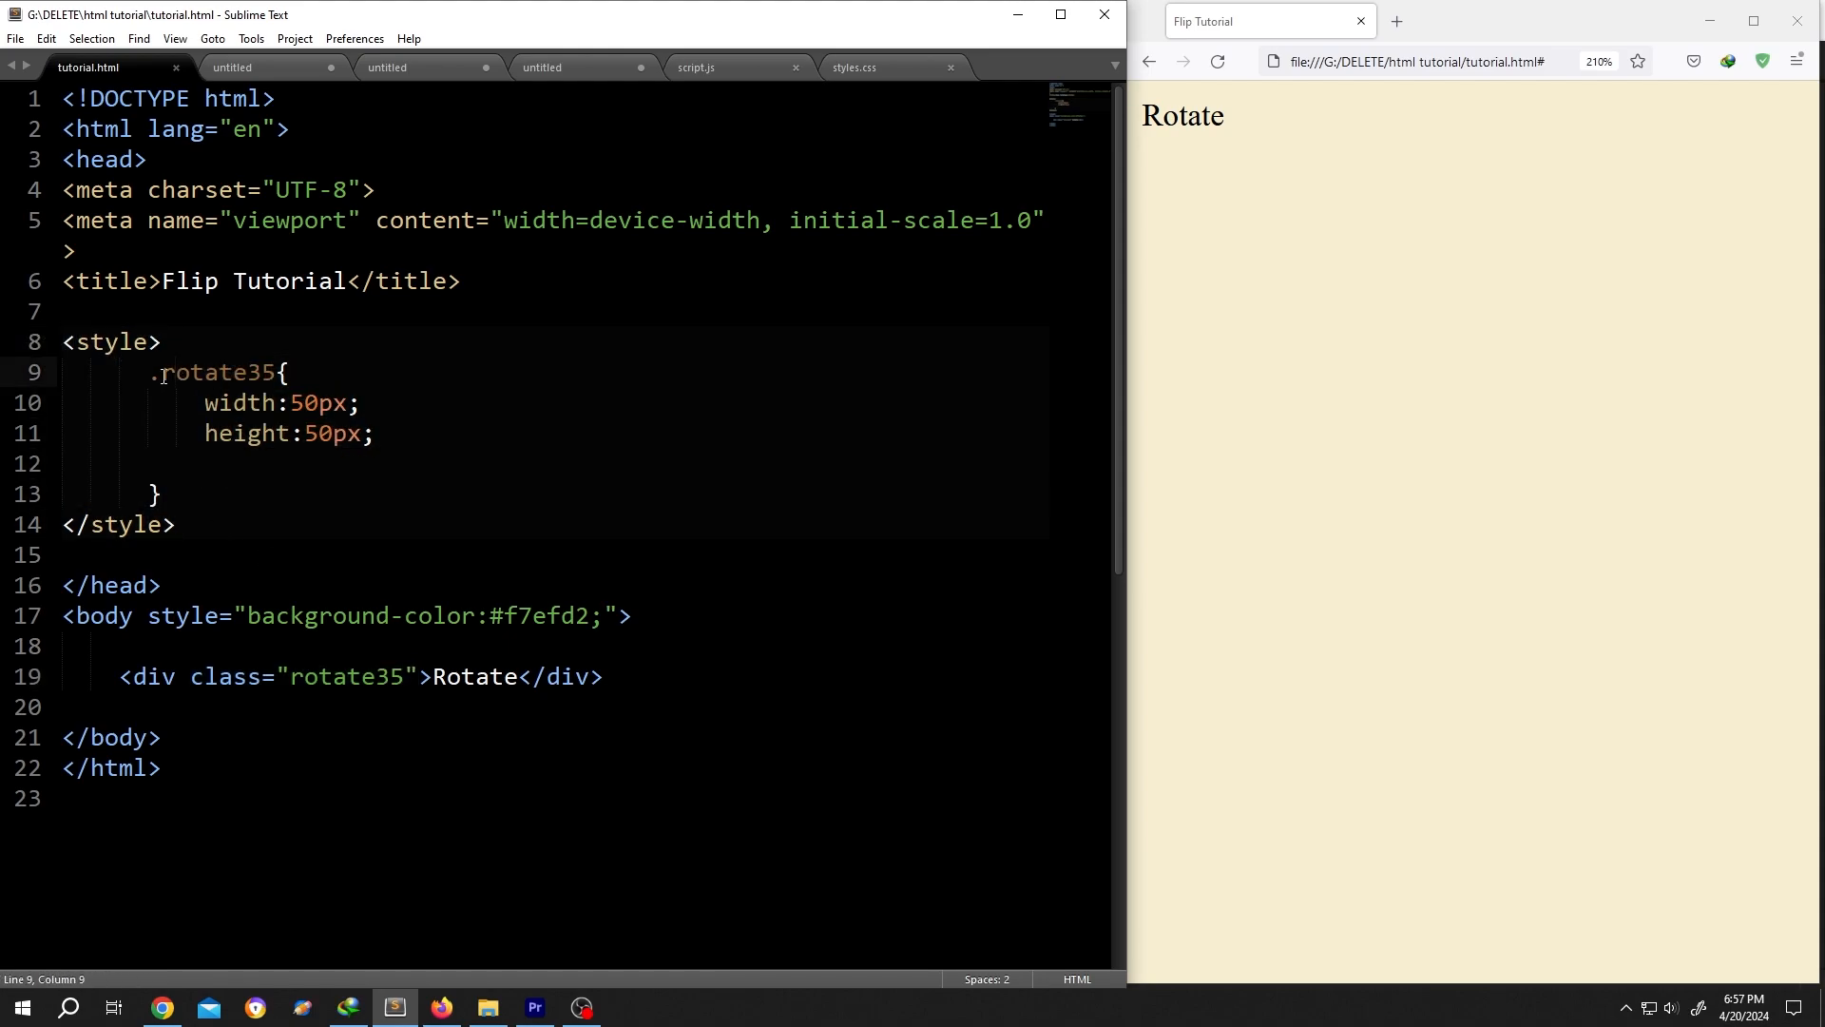
double_click(346, 676)
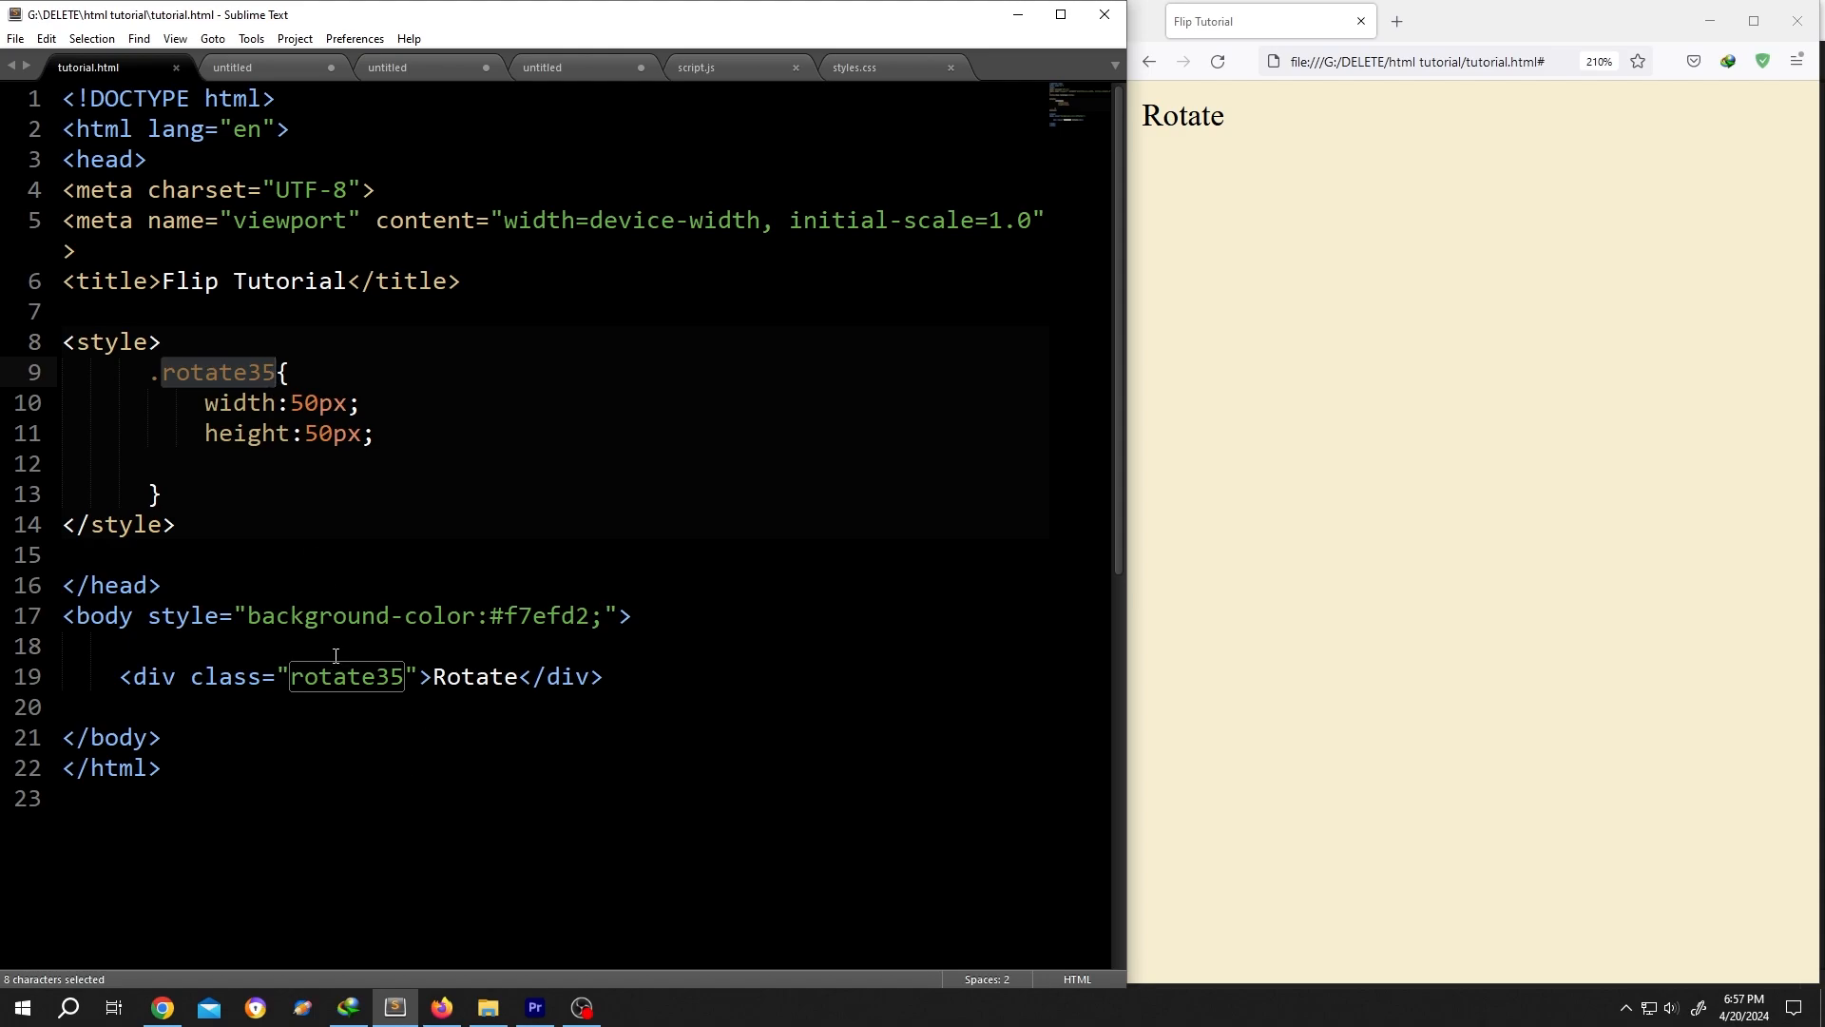
click(361, 403)
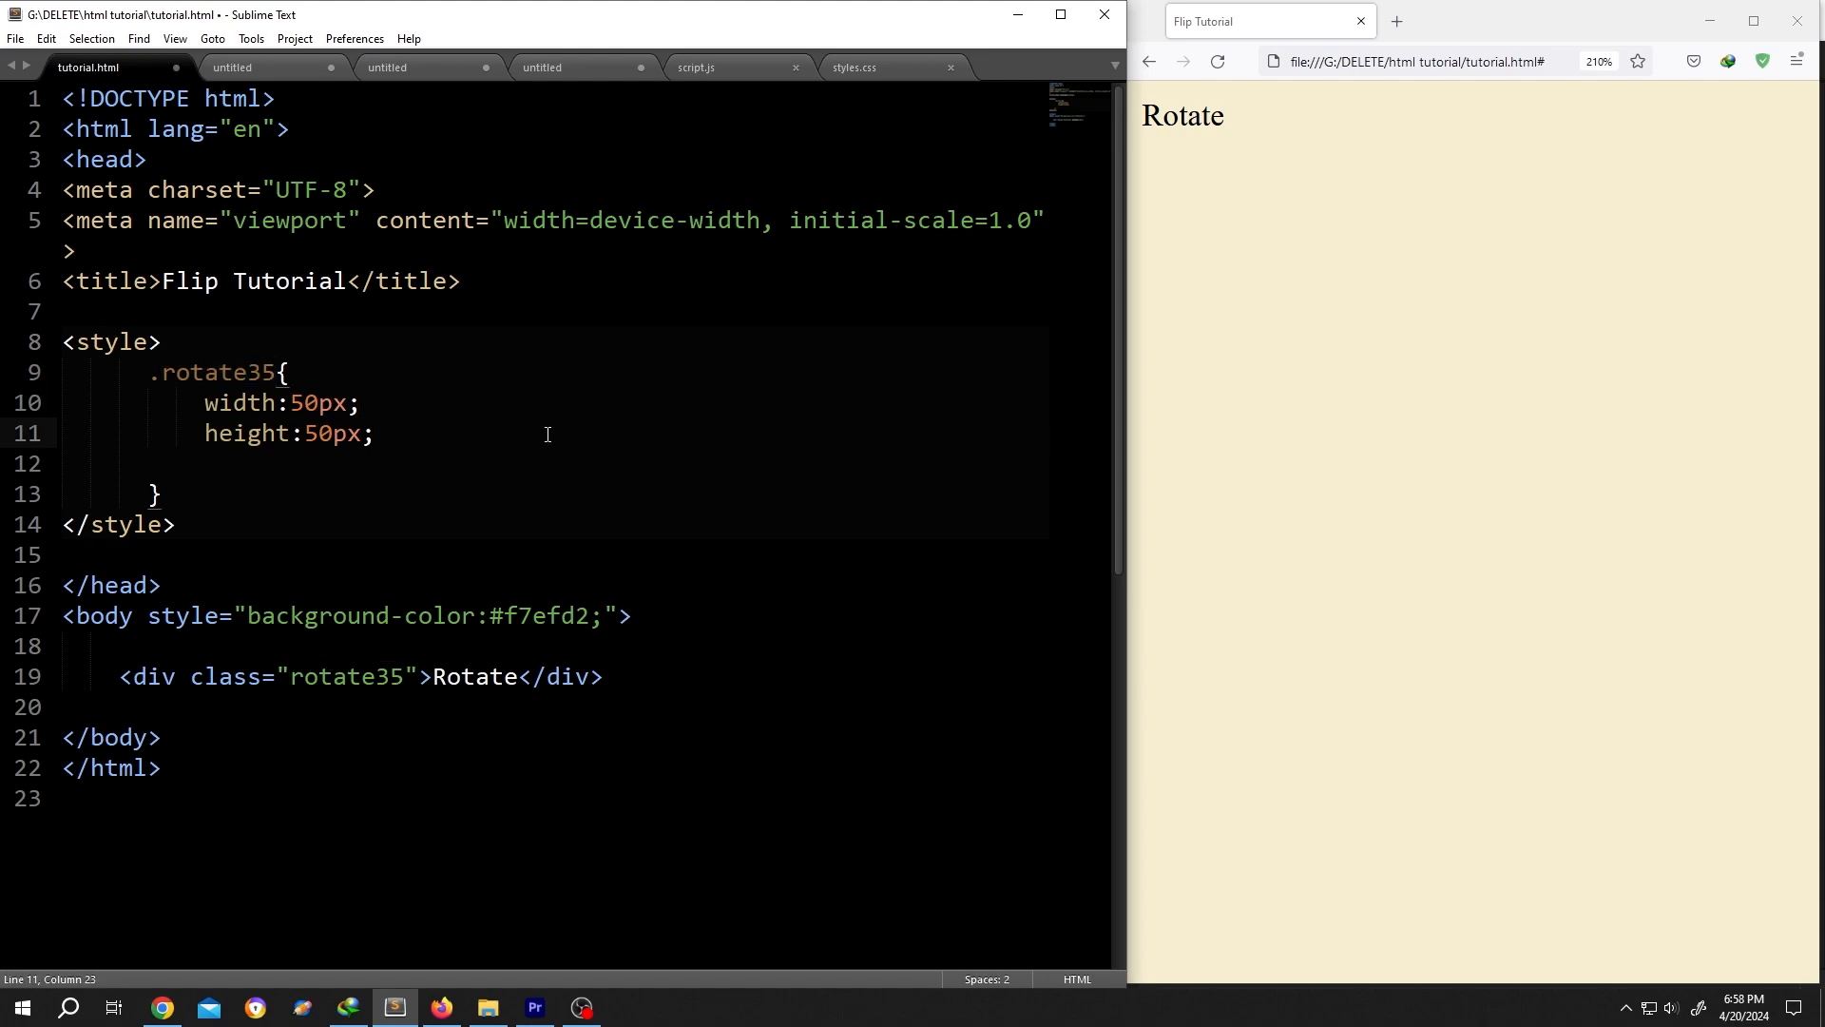
- Add border: 1px solid black; to the .rotate35 rule
text(border)
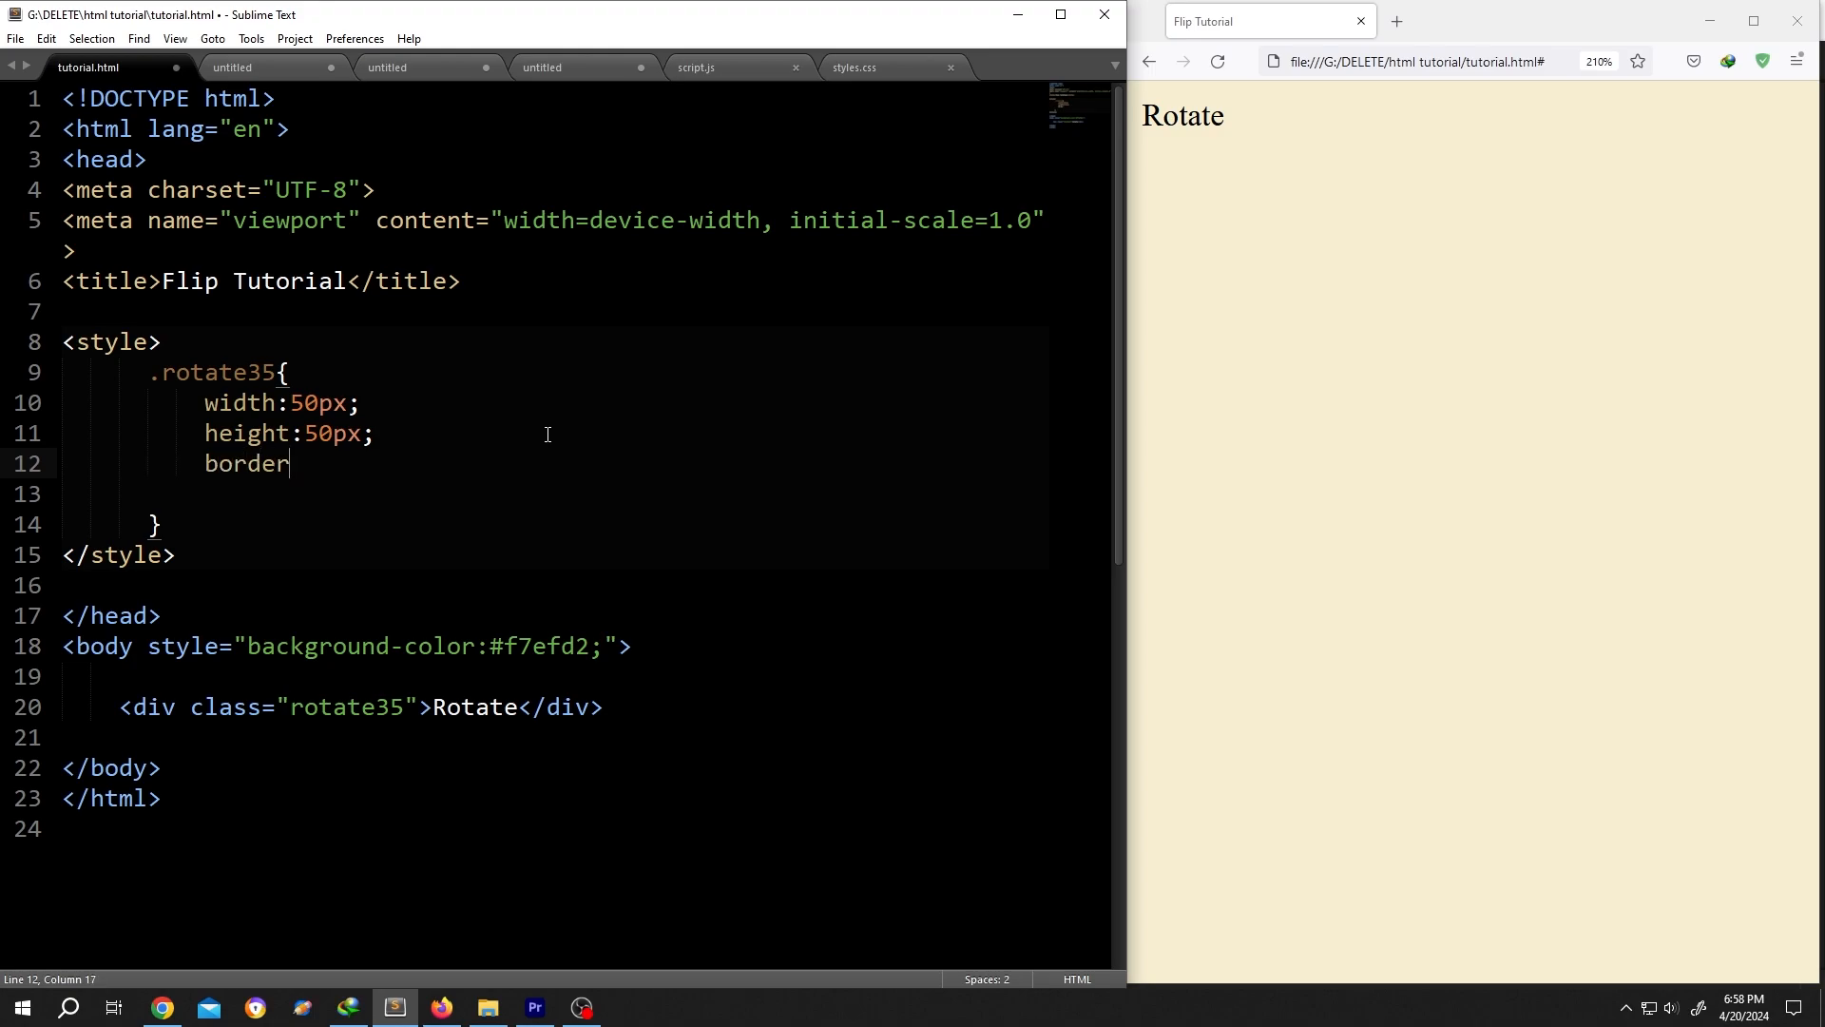
text(: 1px)
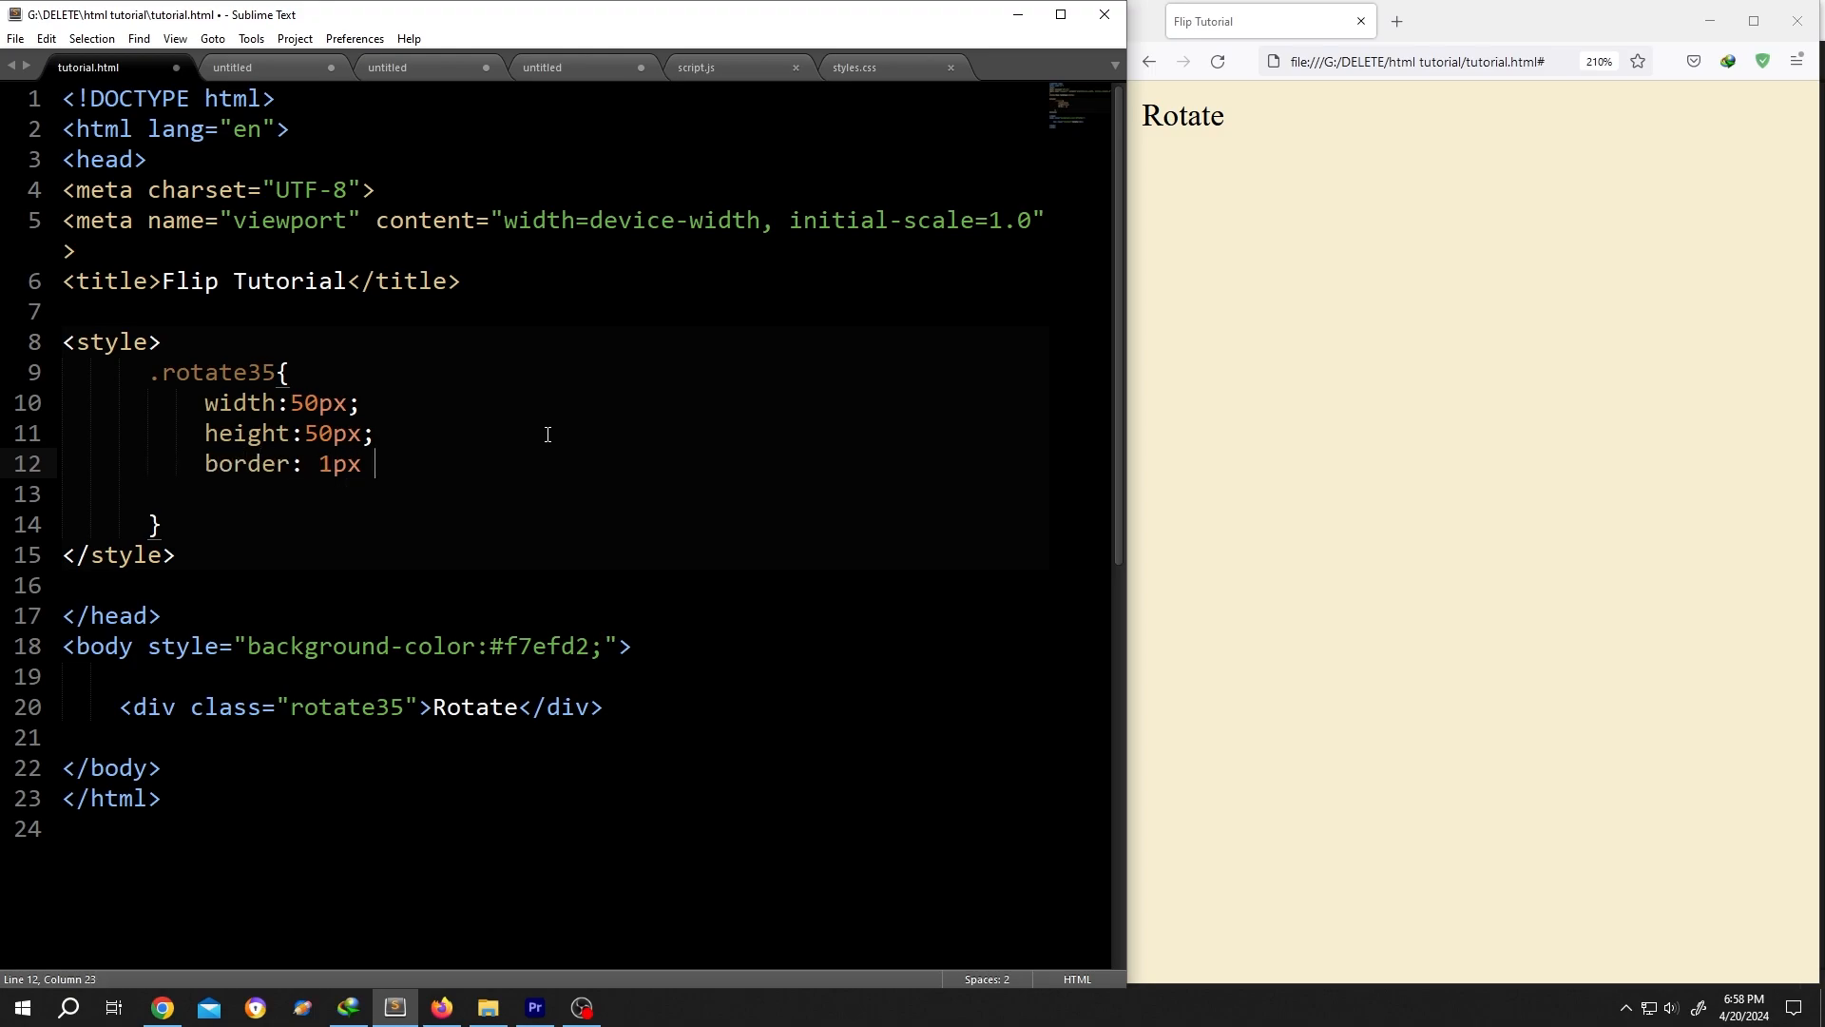
text(solid bl)
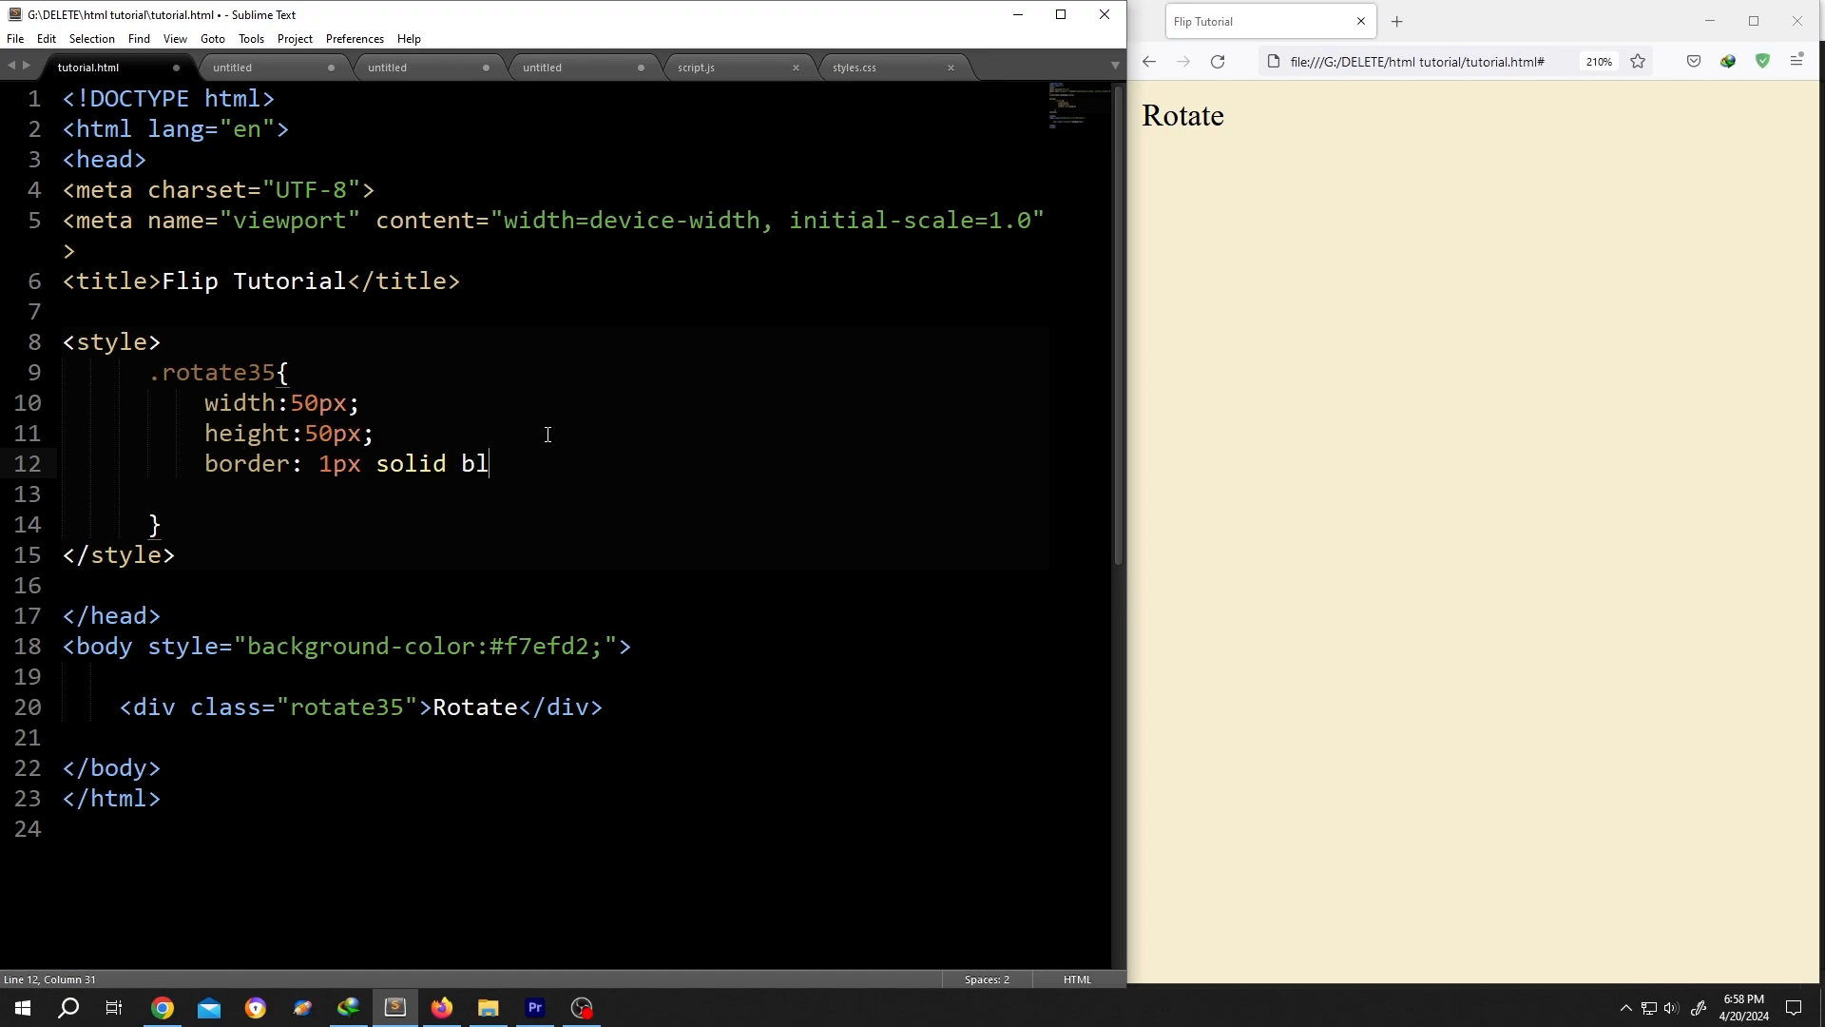
text(ack;)
text(trans)
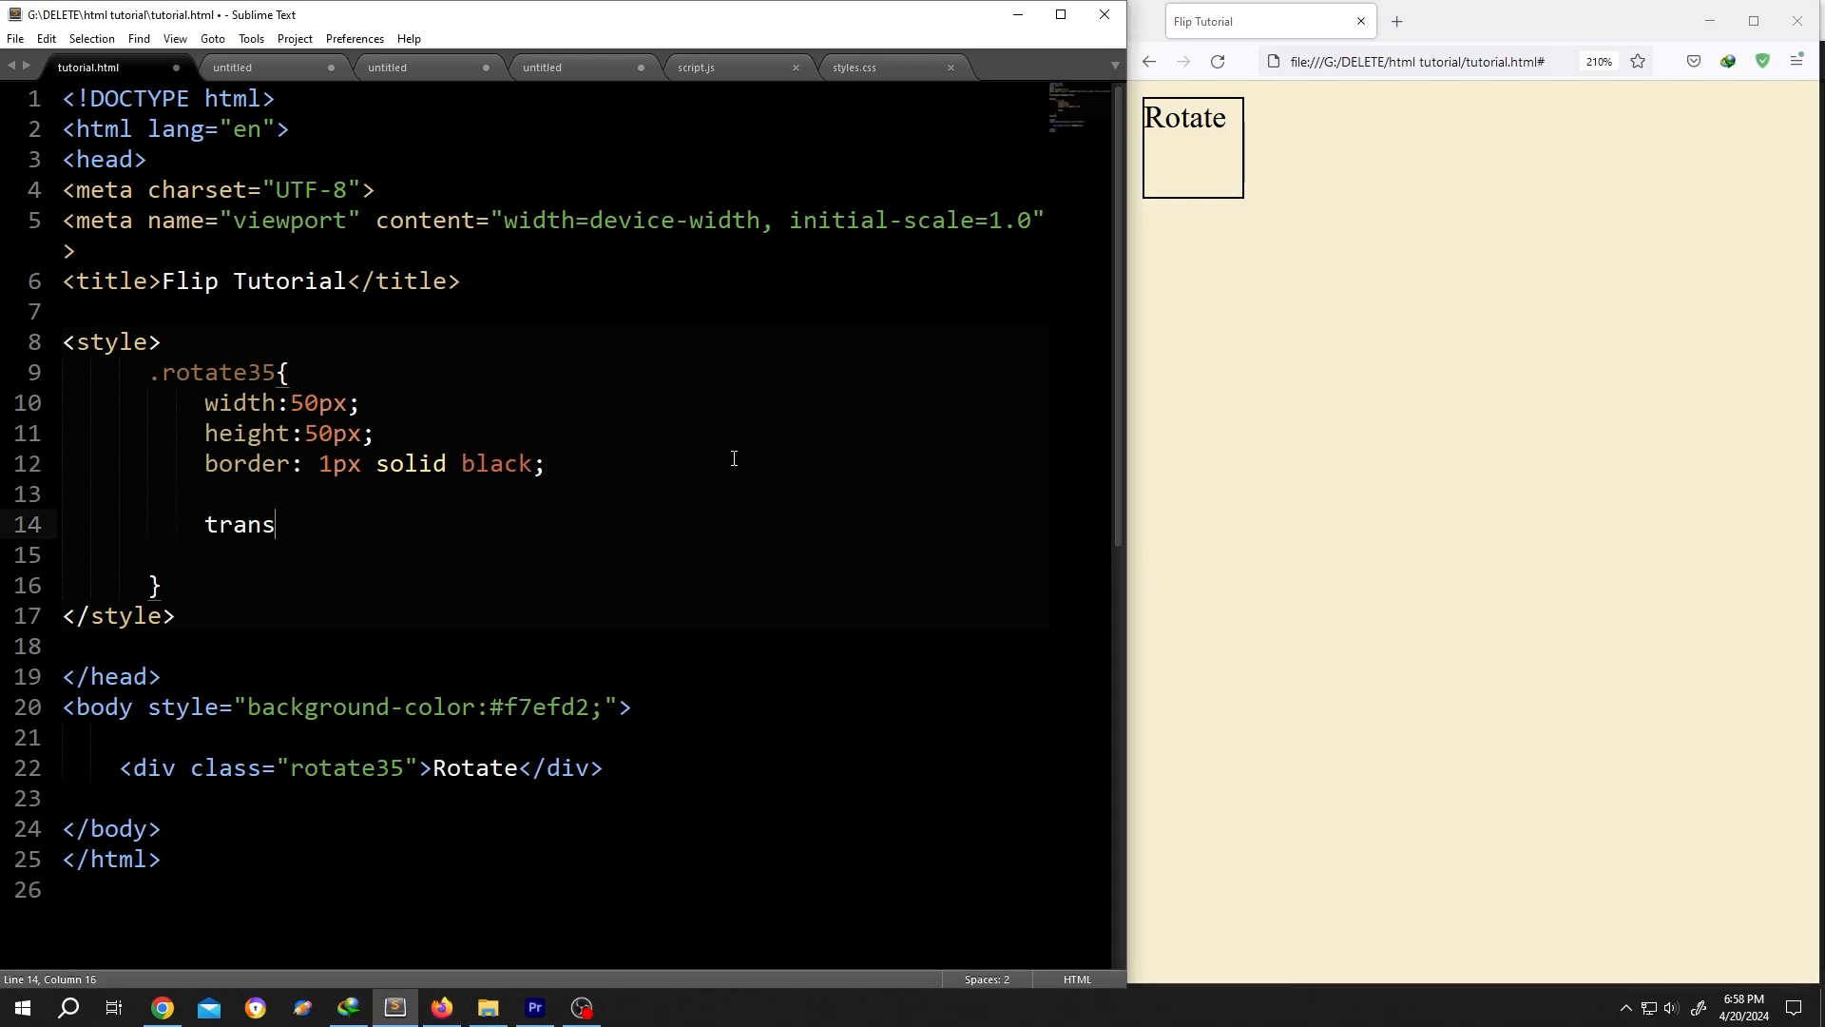
- Add transform: rotate(35deg); to the .rotate35 rule
text(form:ro)
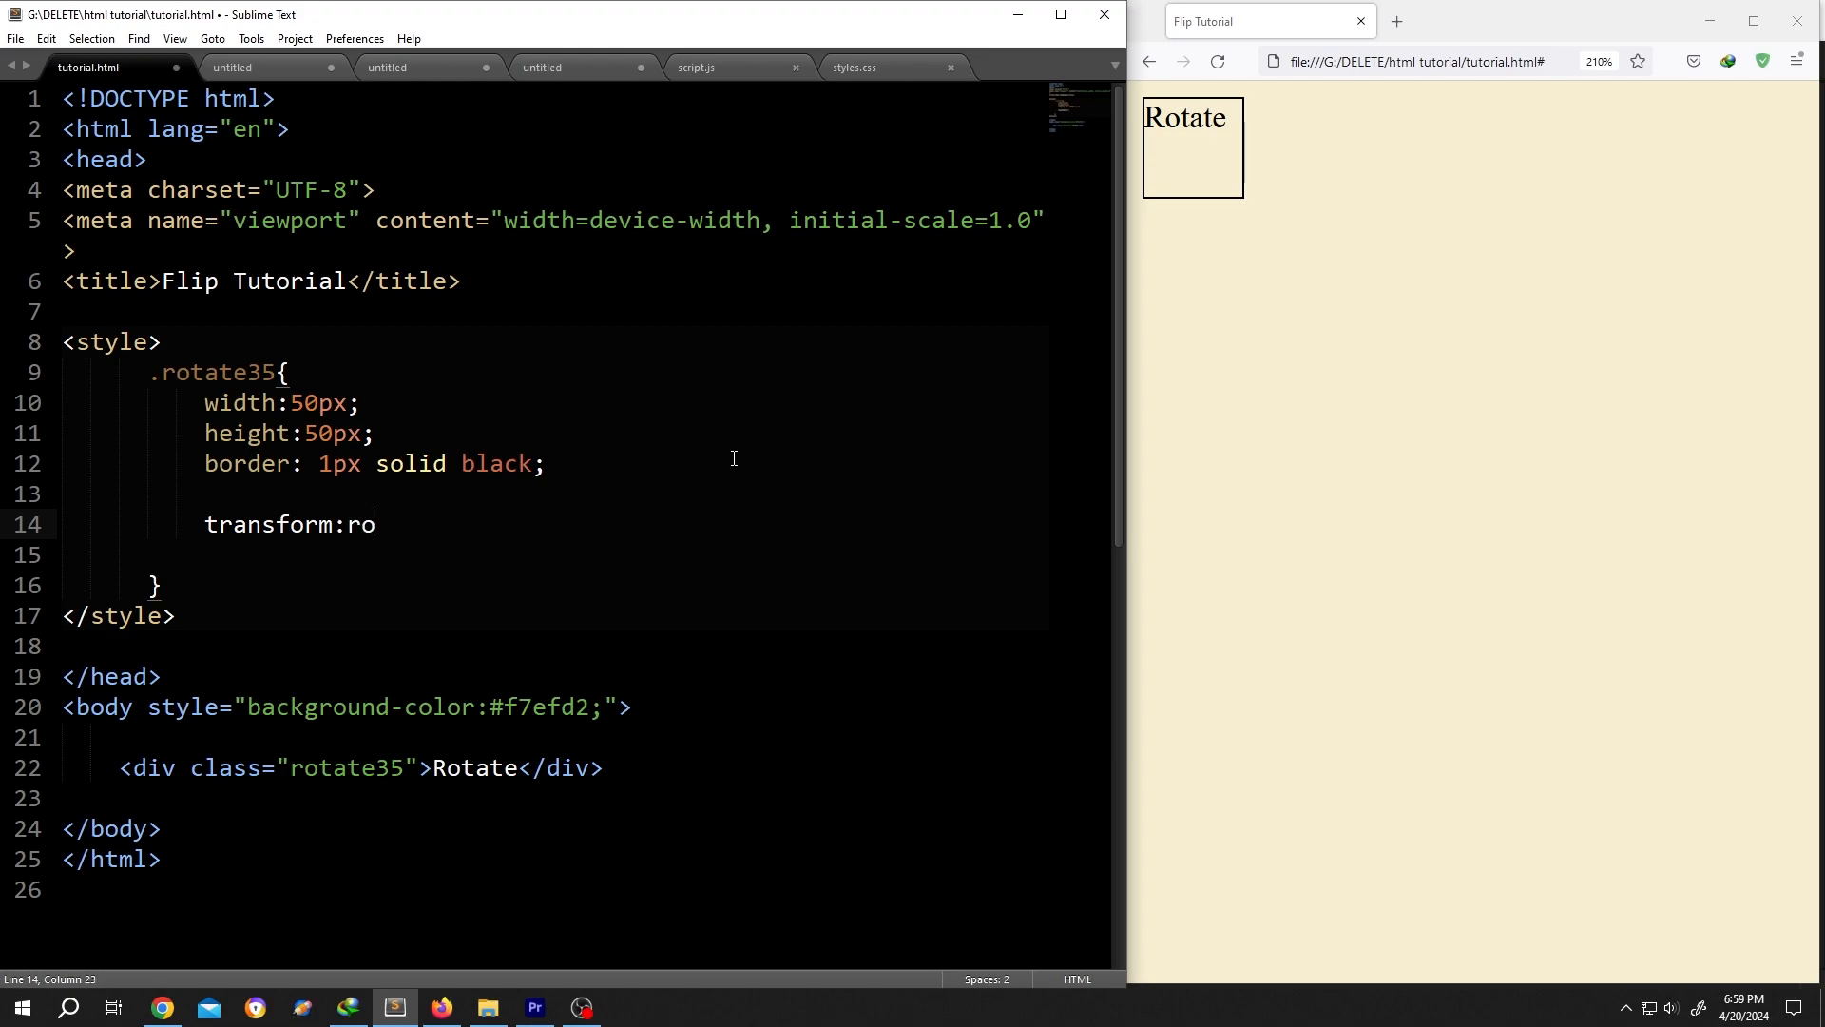
text(tate()
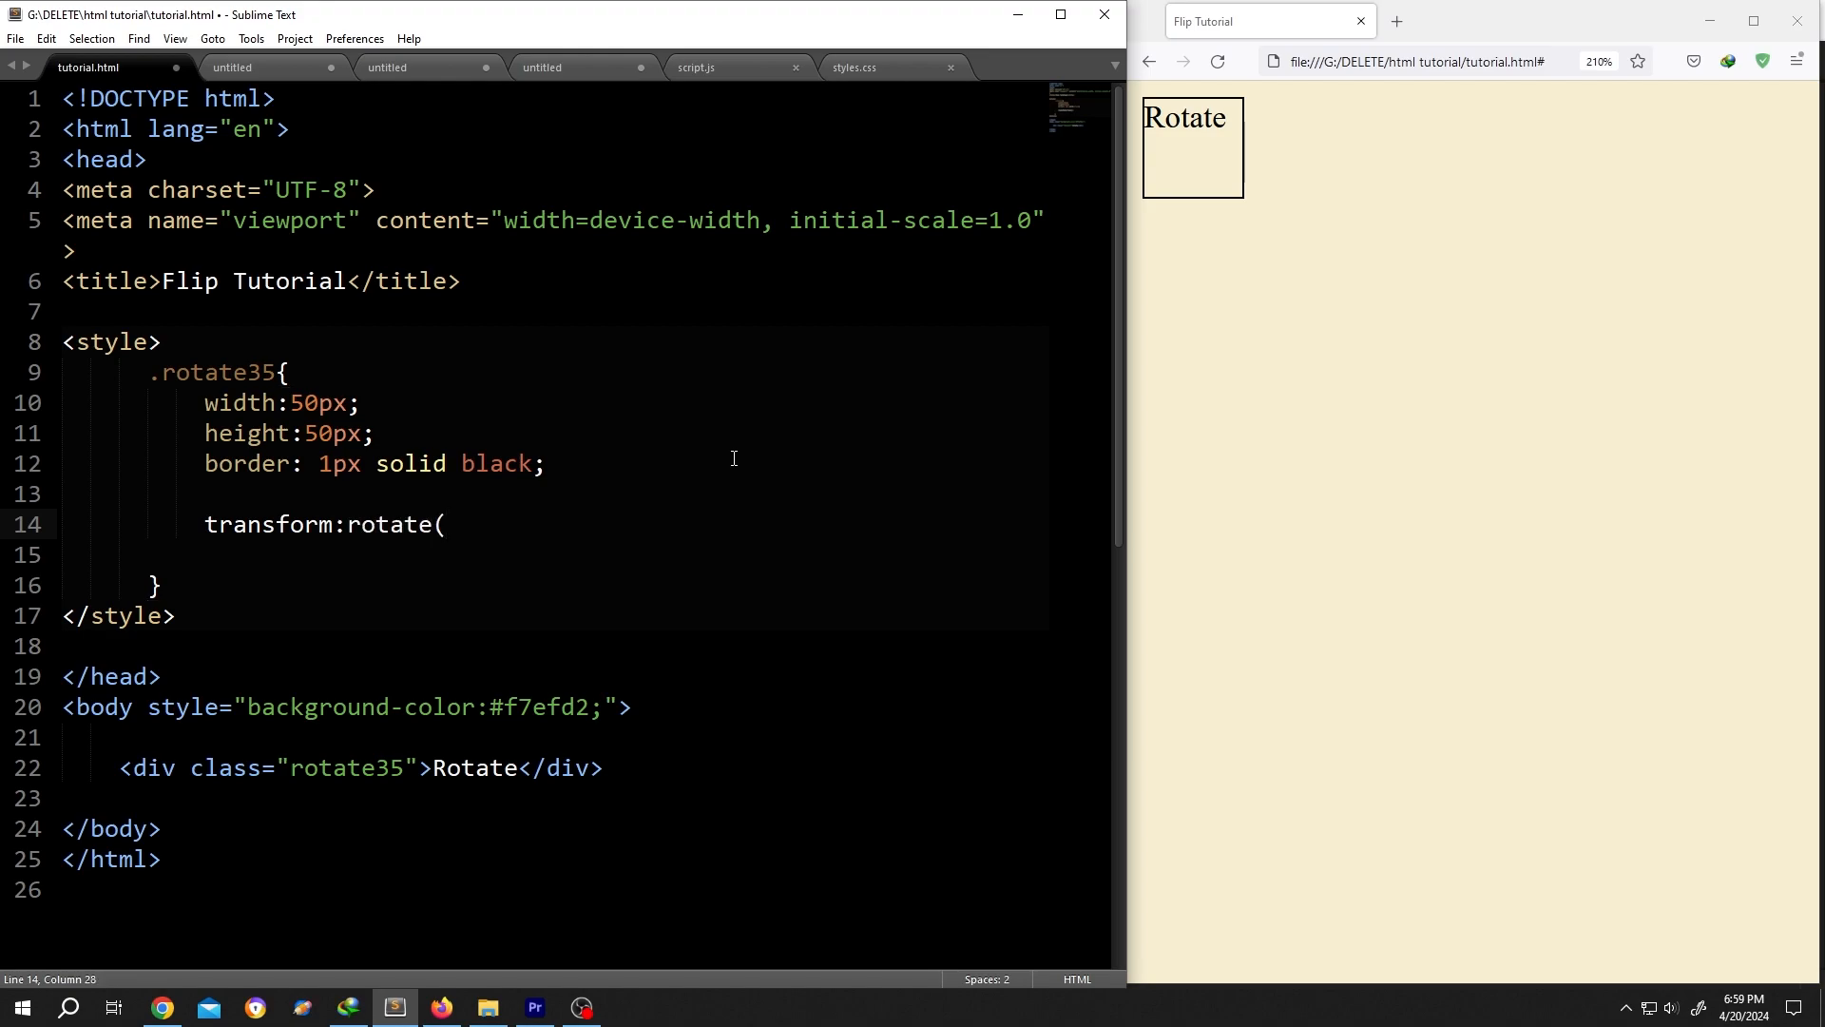
text(3)
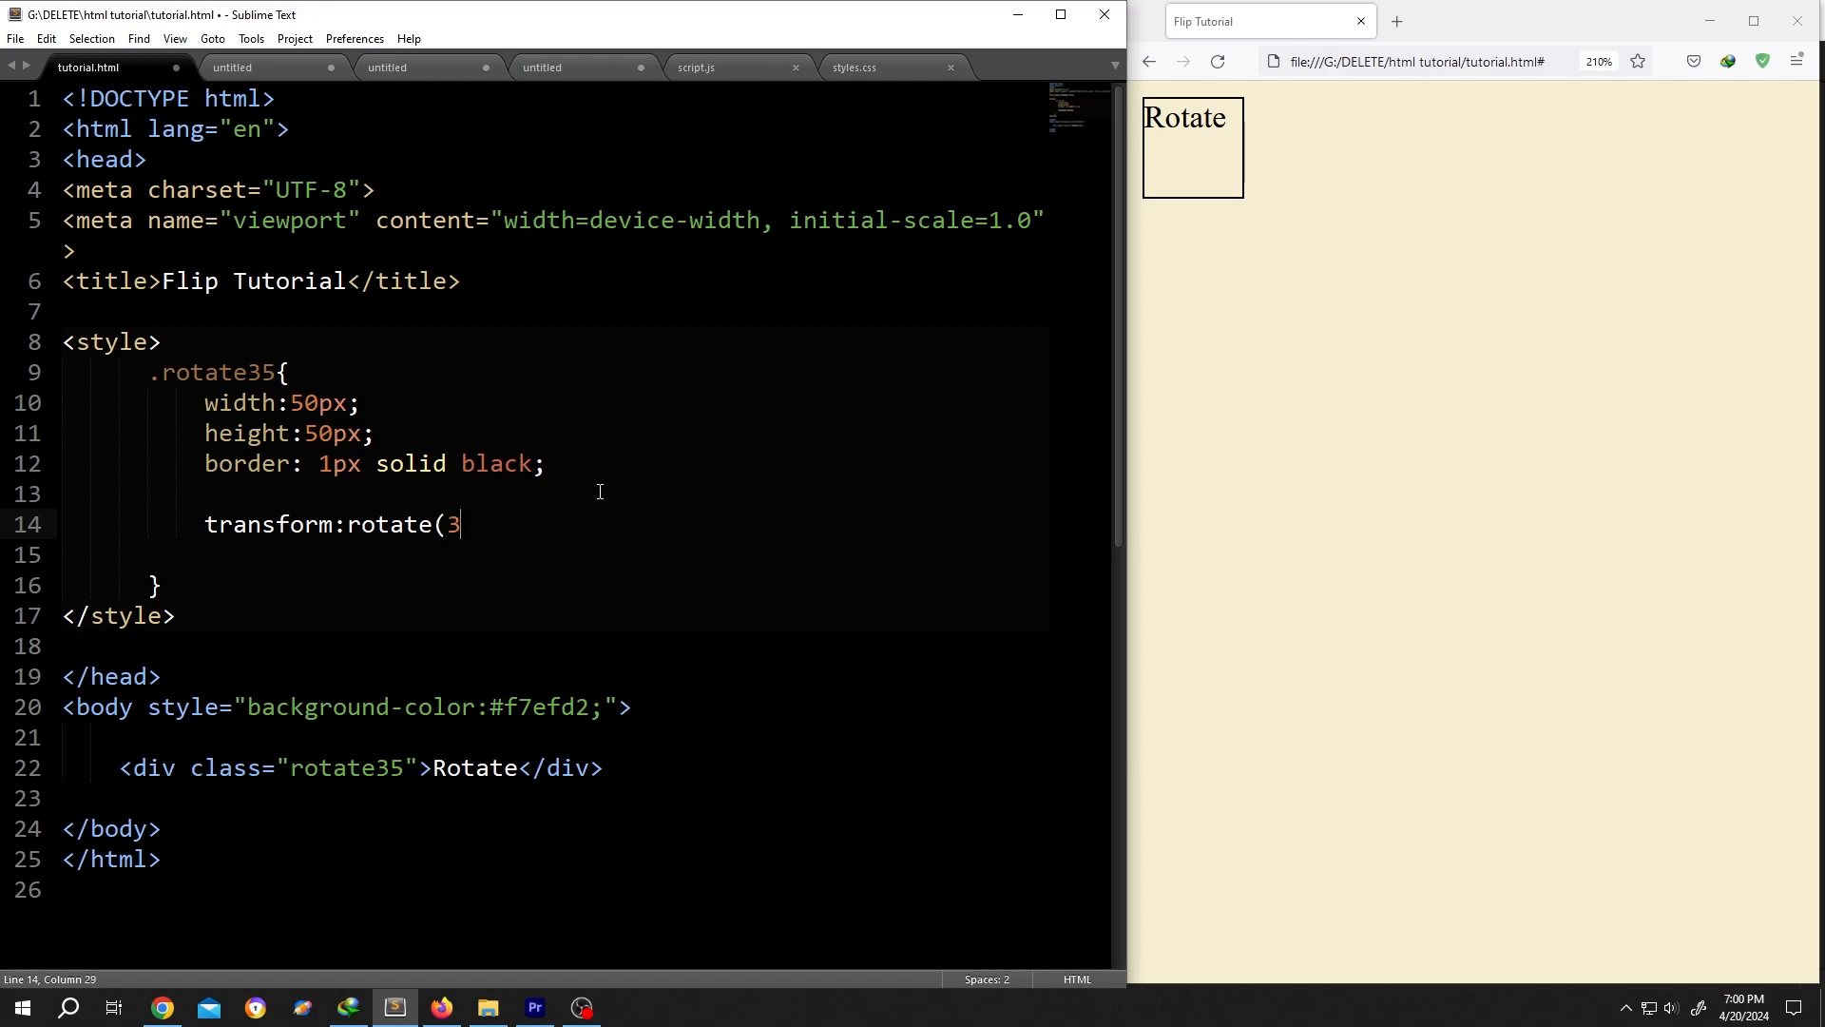
text(5de)
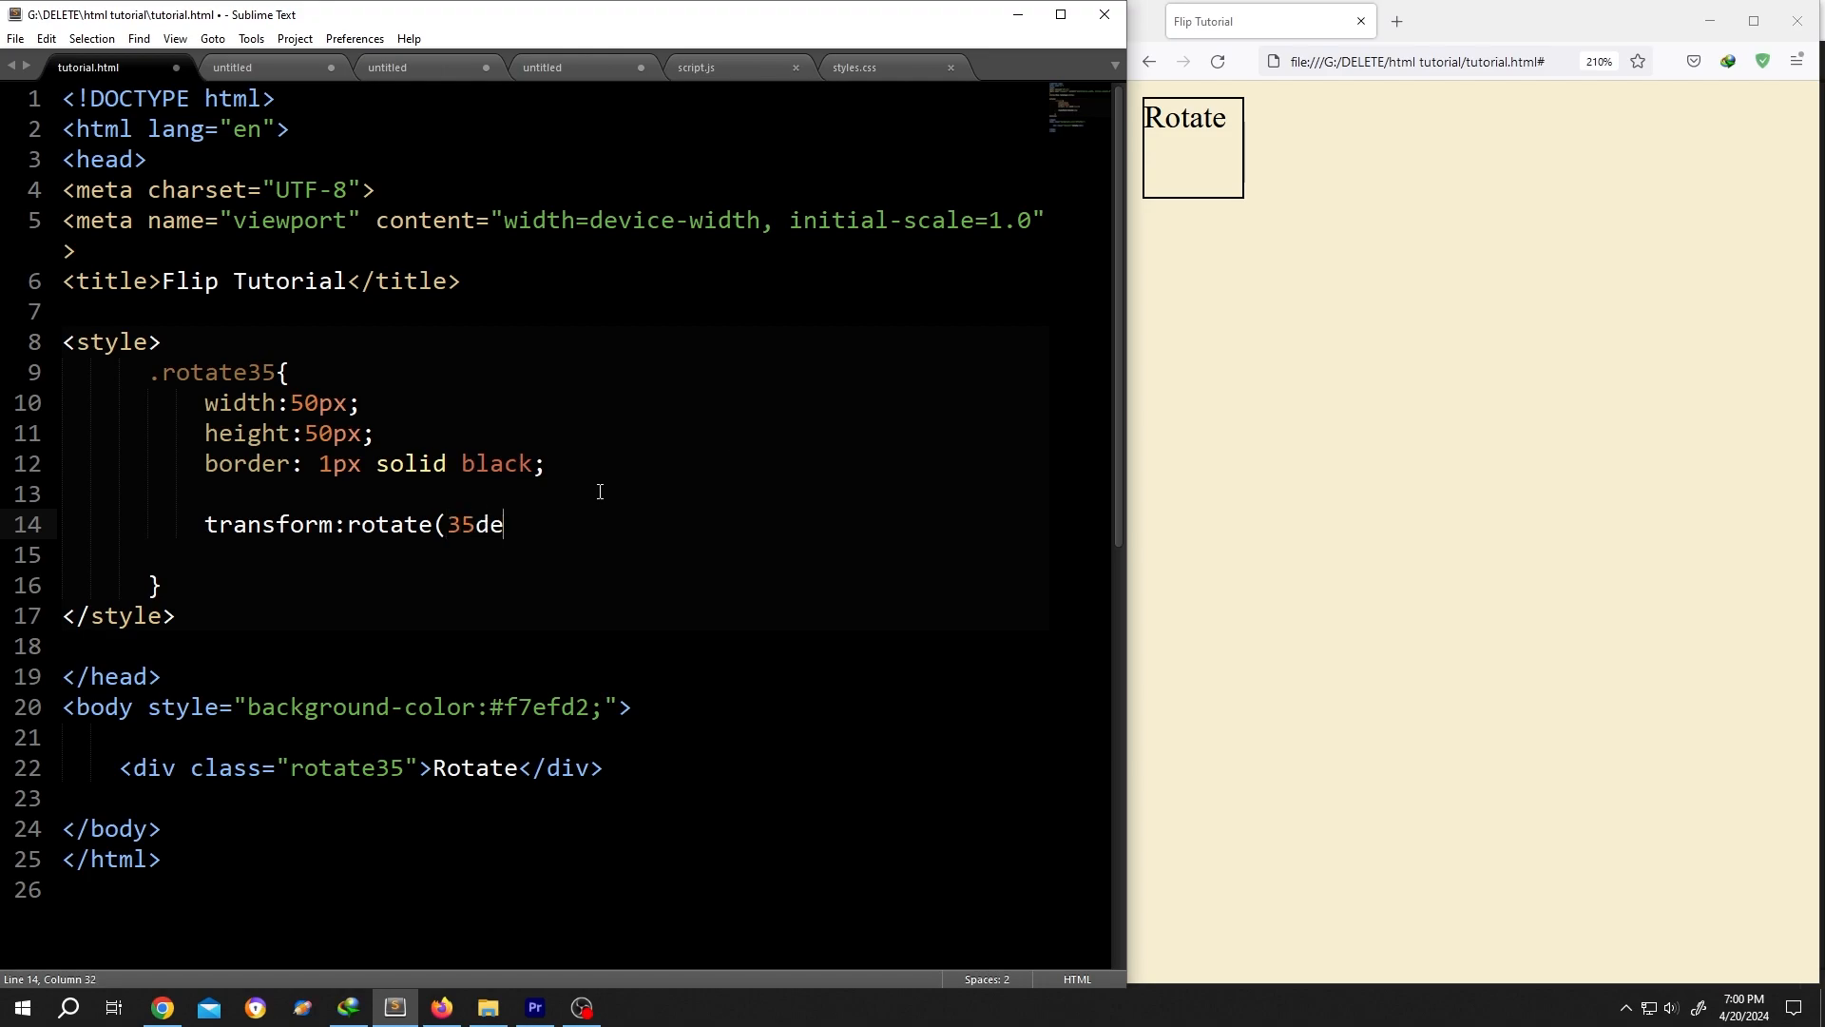
text(g))
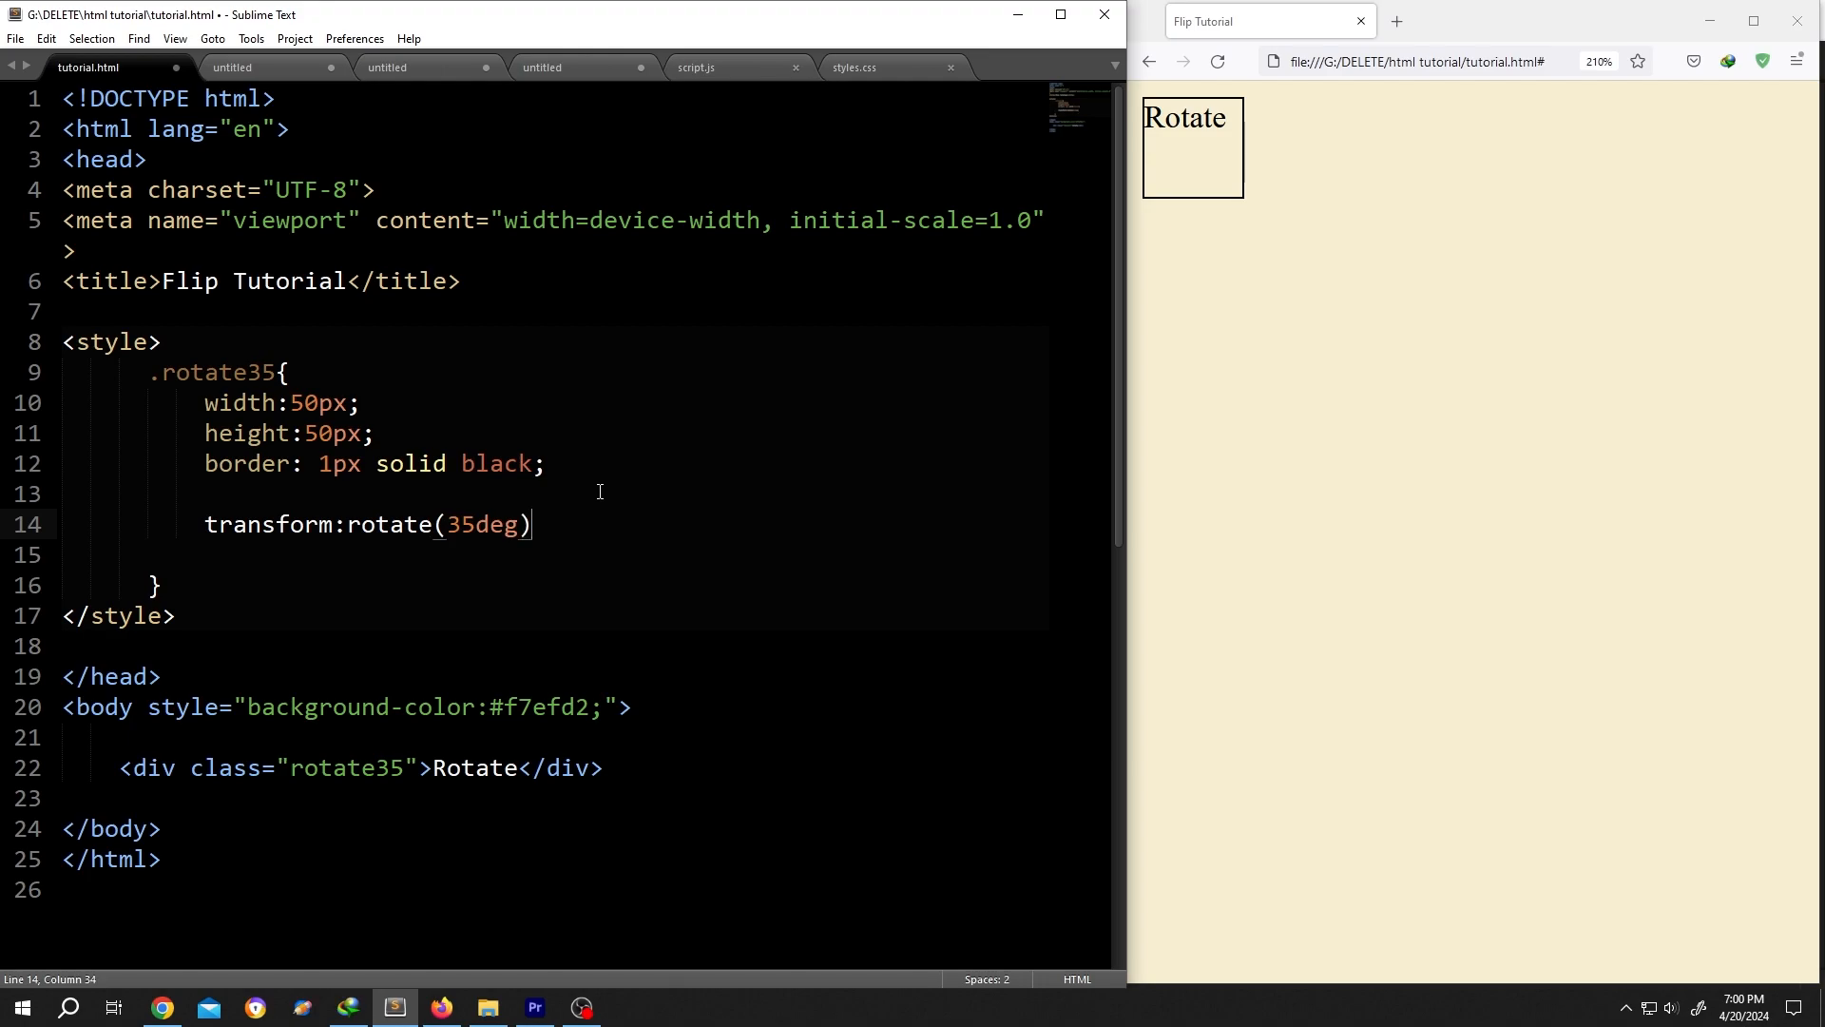
text(;)
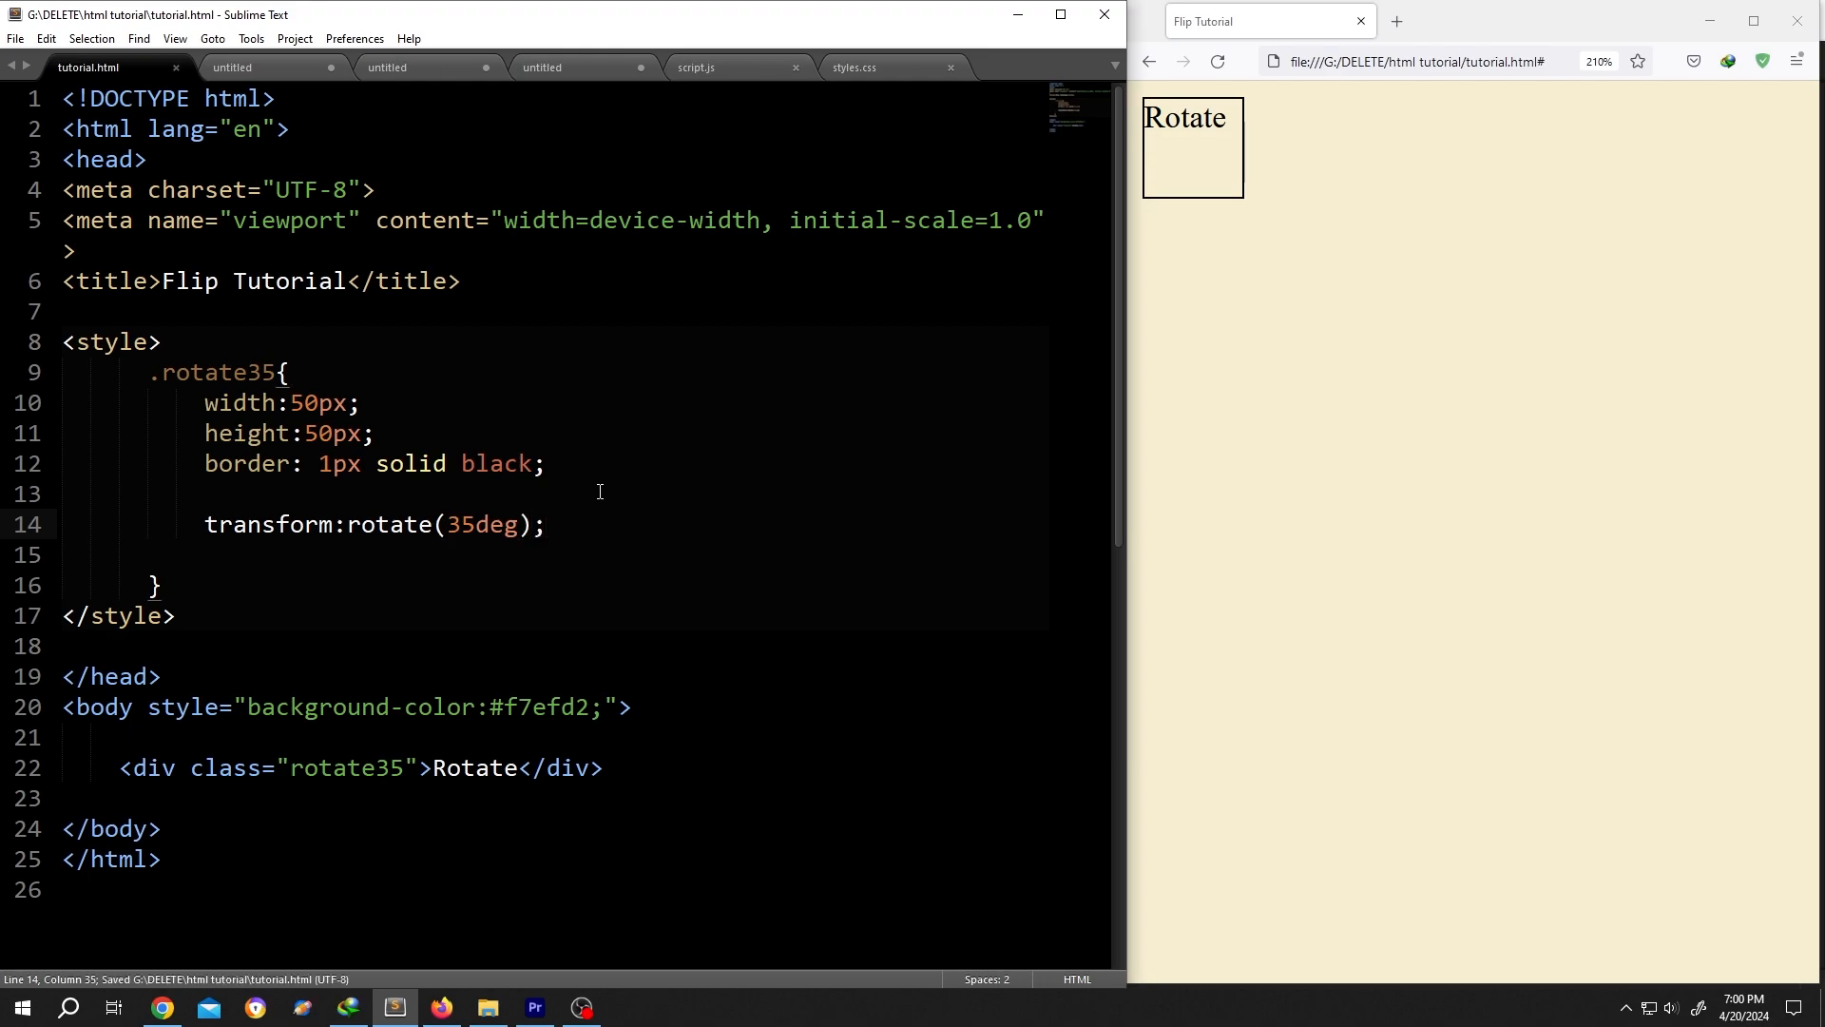